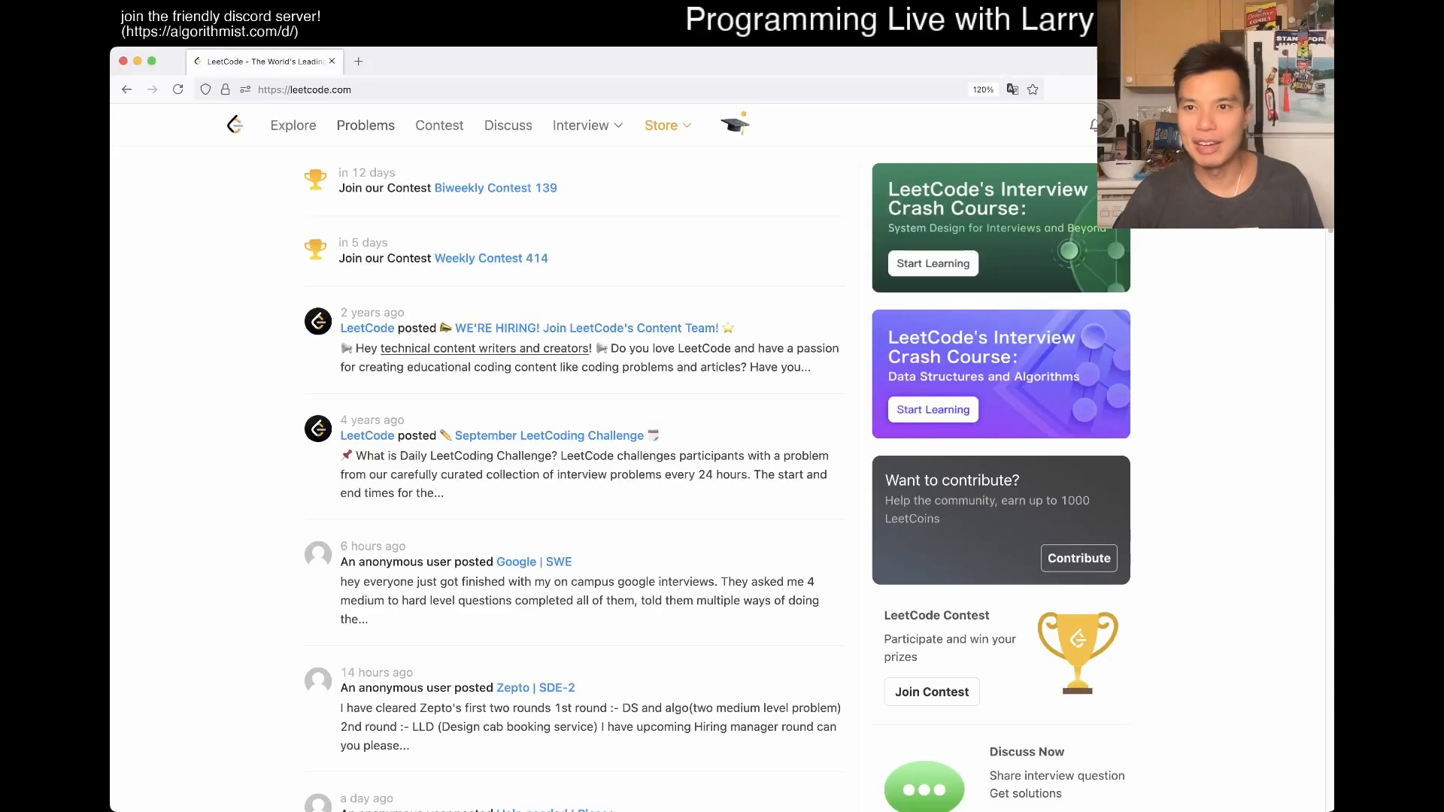
- Go from the LeetCode home feed to the Problems list via the top navigation bar
left_click(365, 126)
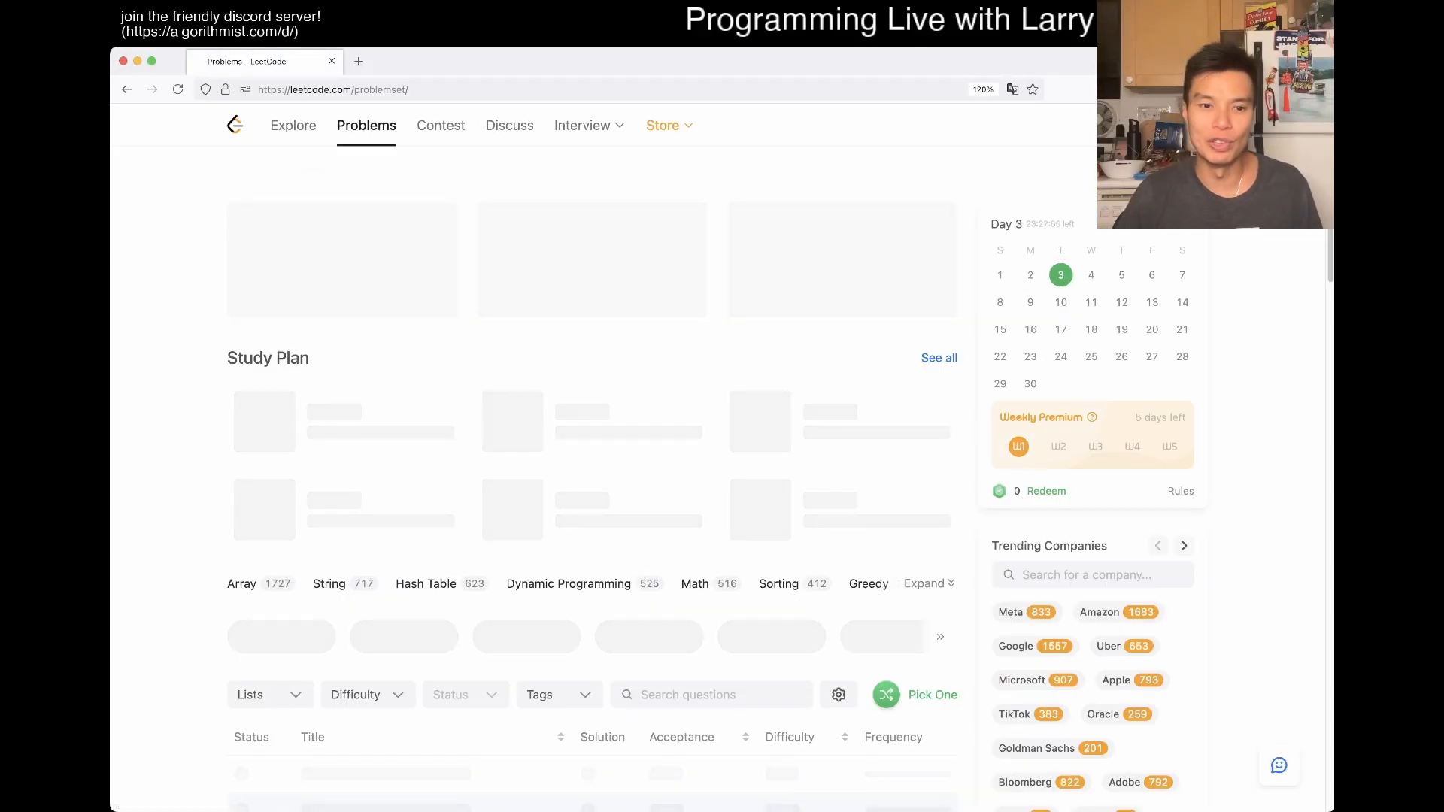
left_click(358, 61)
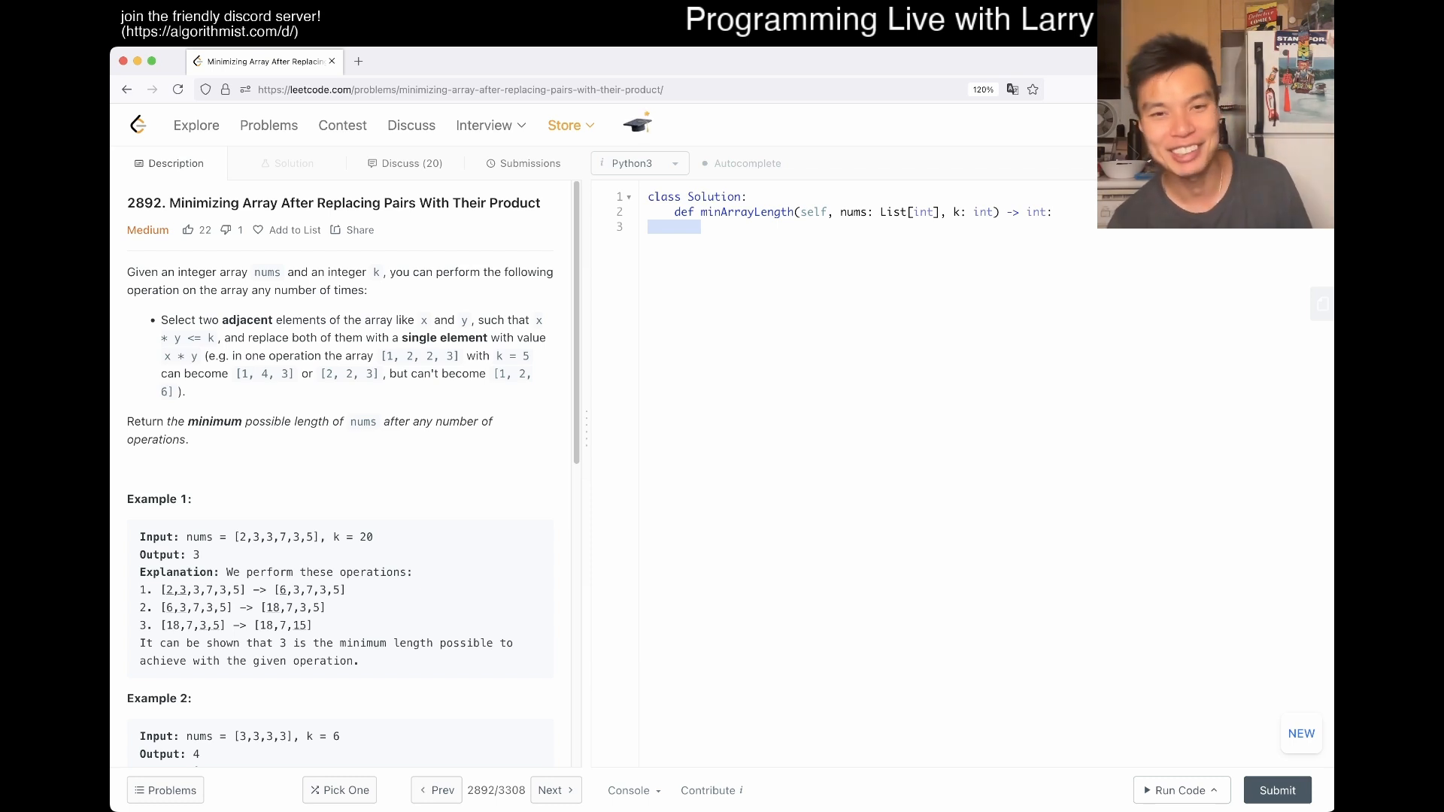
type("x")
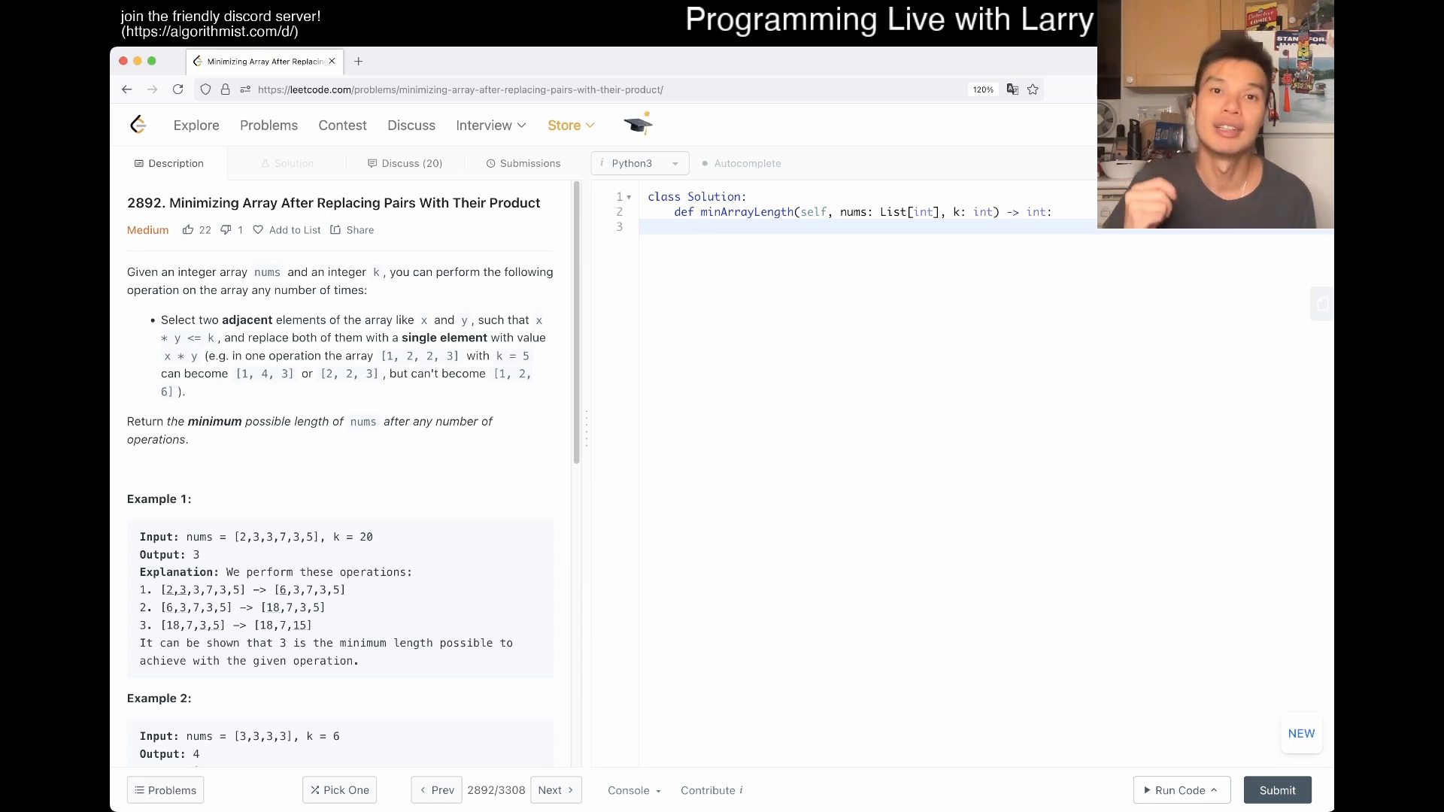
left_click(702, 226)
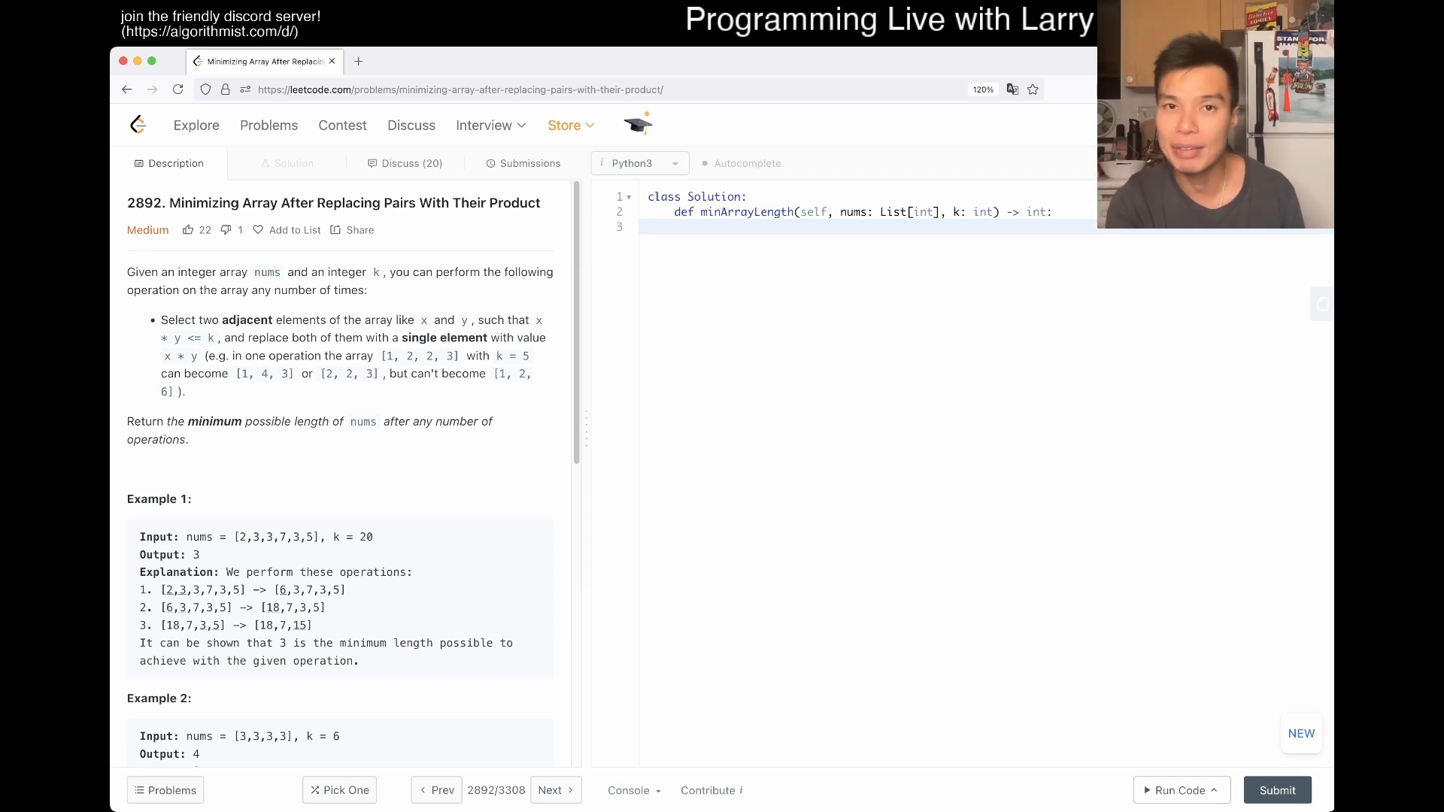
left_click(702, 226)
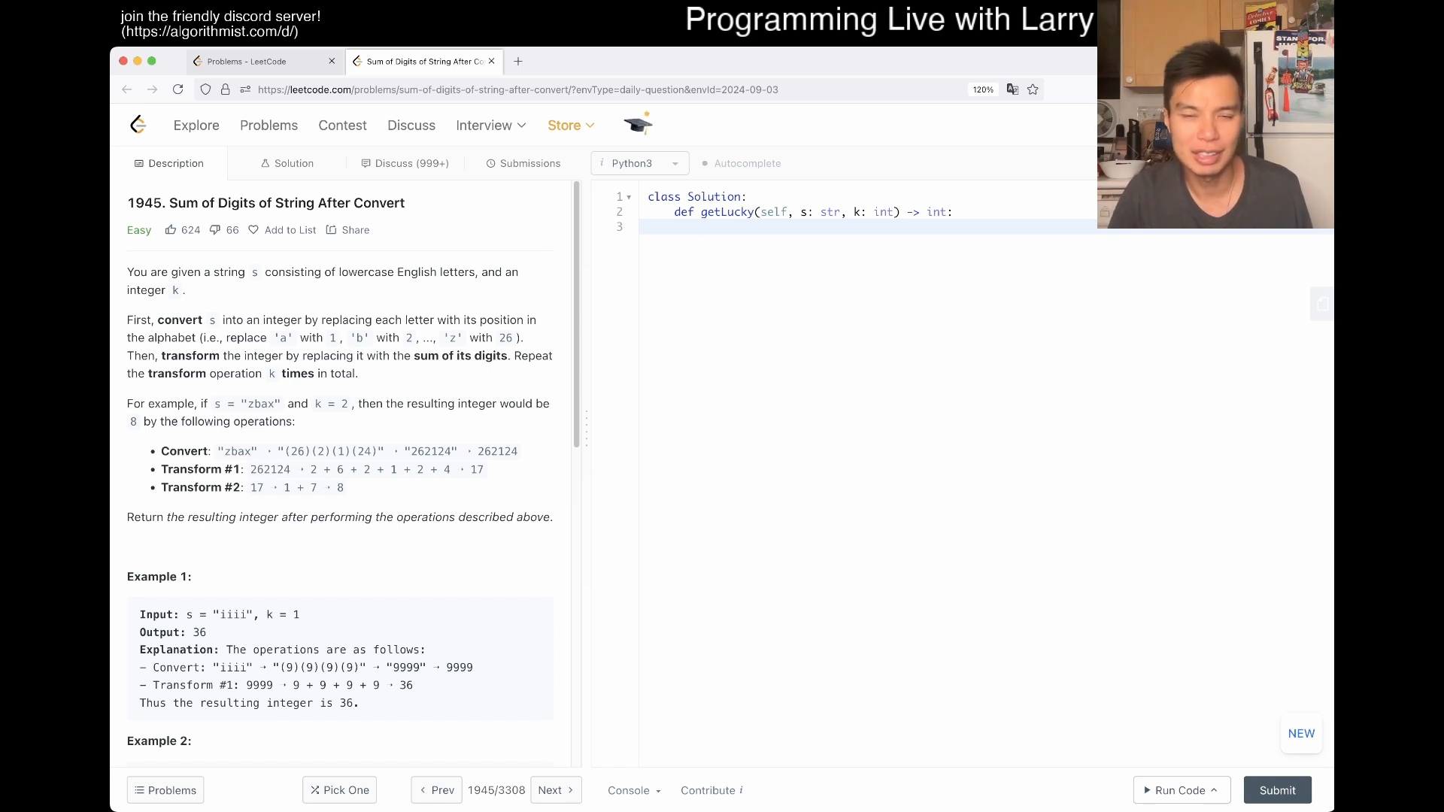
- Start getLucky with a variable c and a 'for x in s:' loop over the characters
type("for")
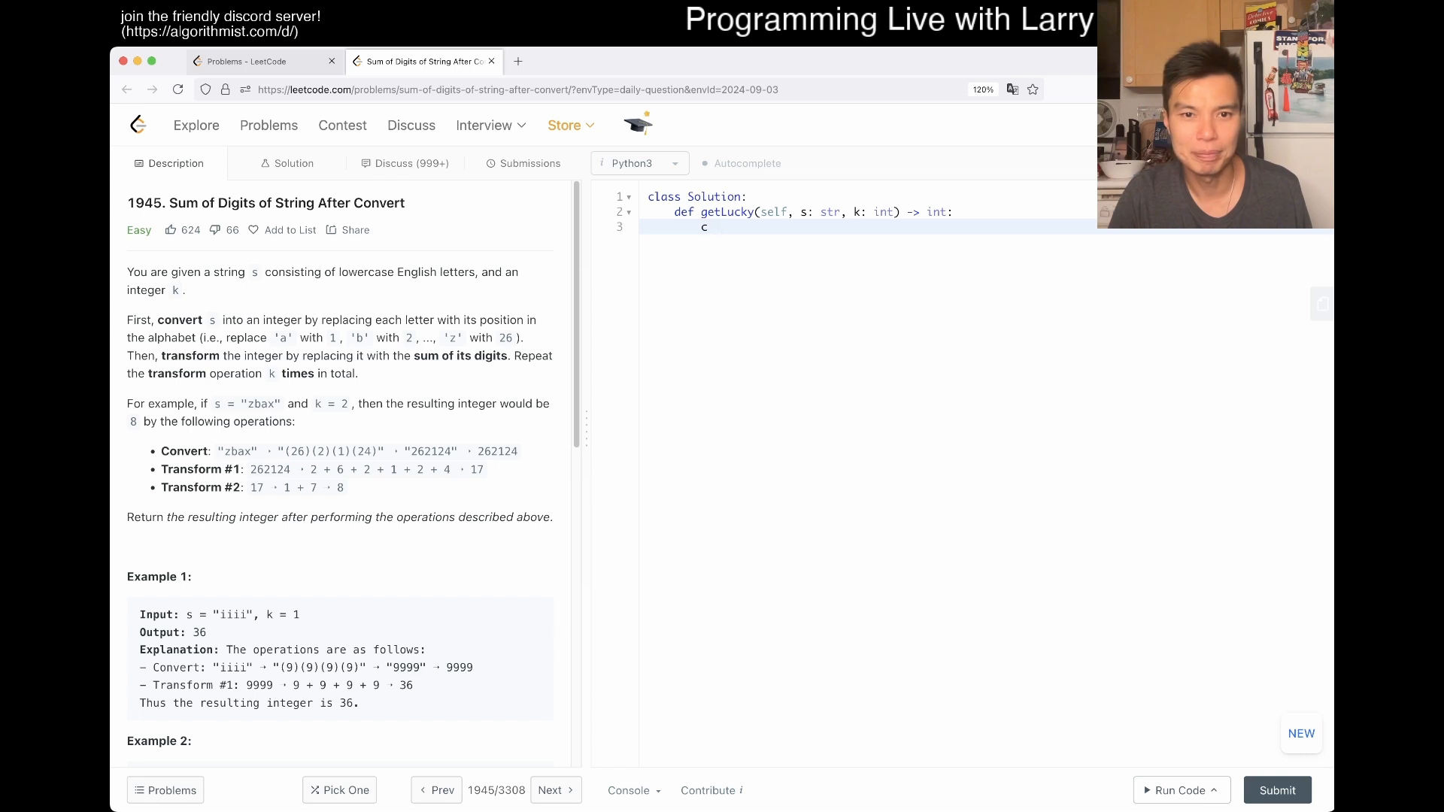
type("= 0")
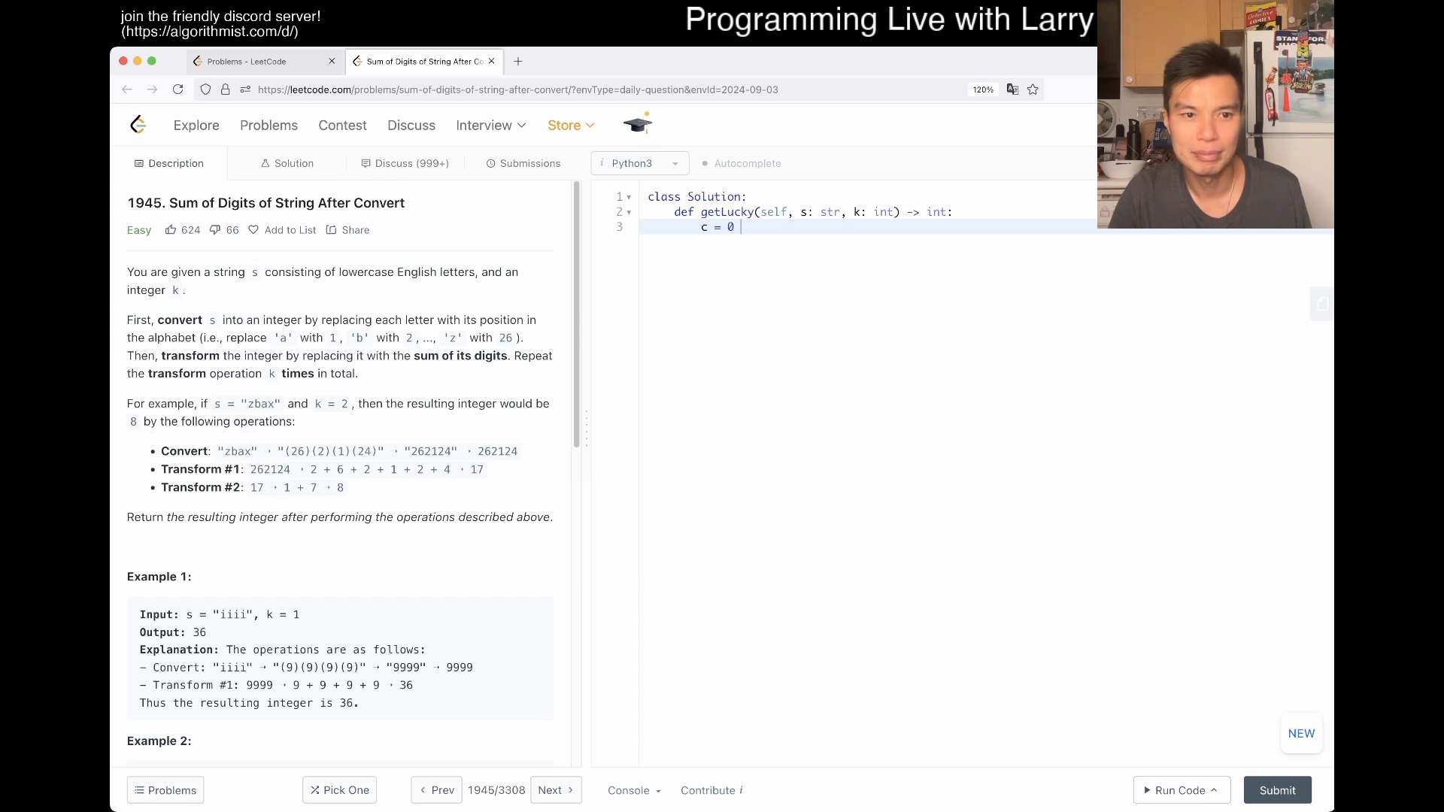
key("enter")
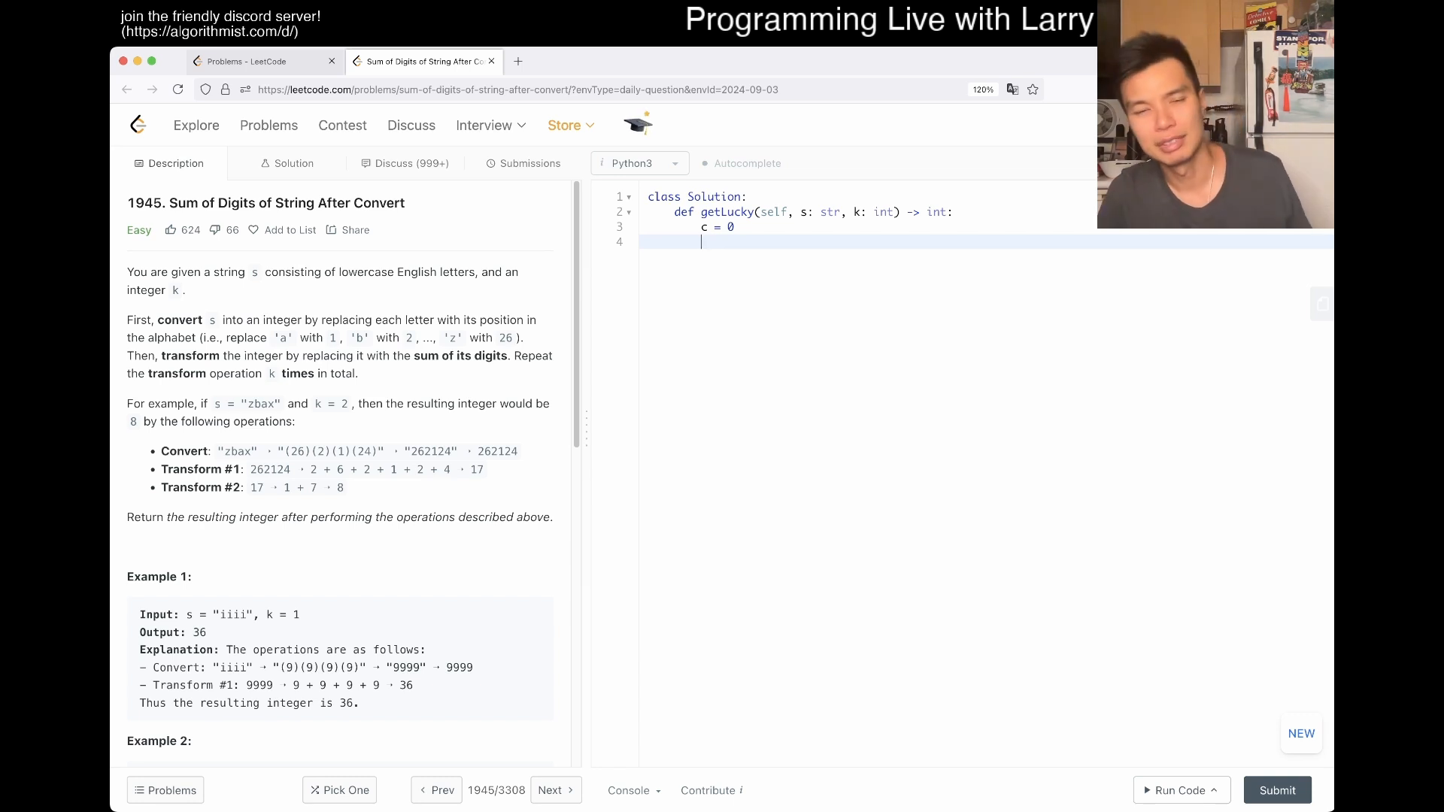
type("for x in")
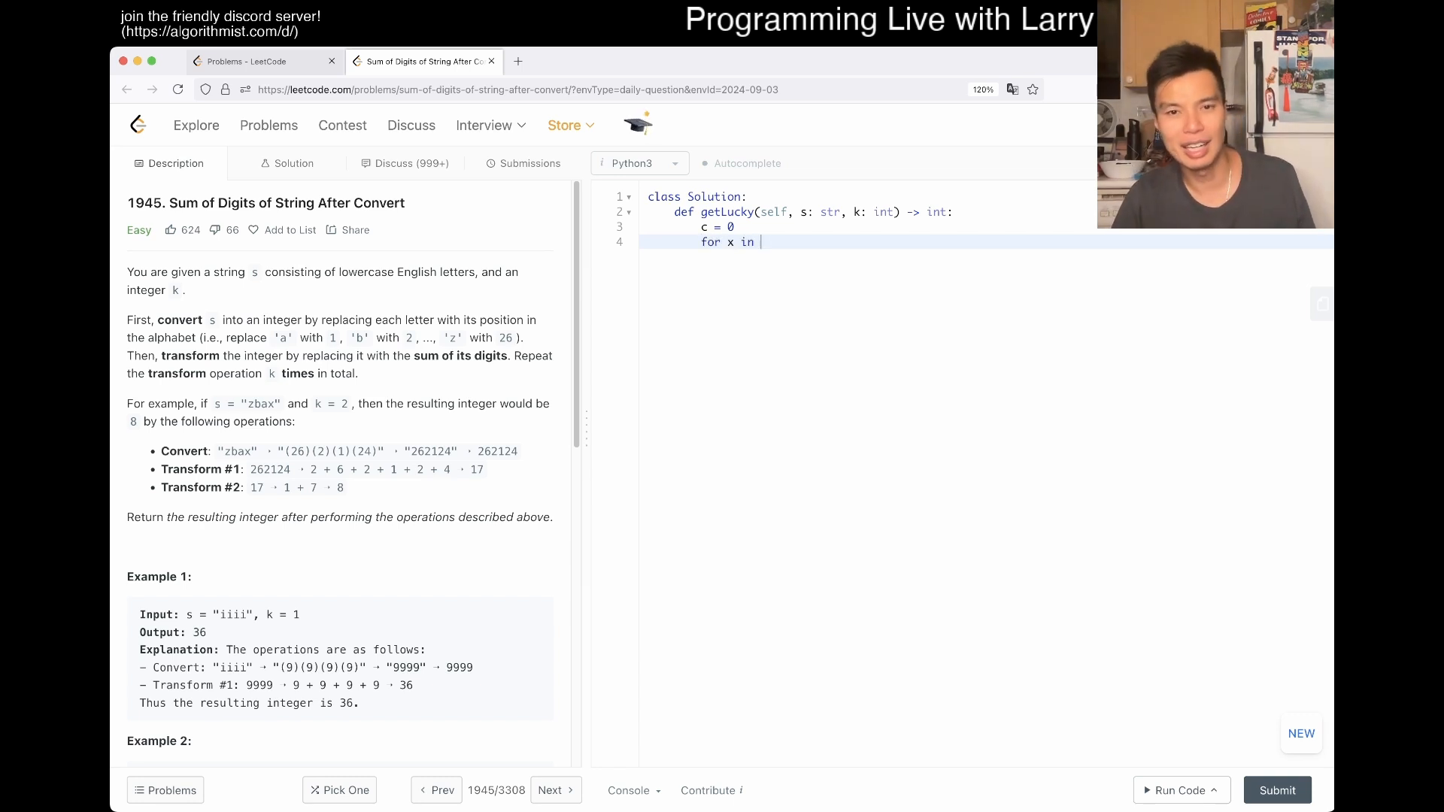
type("s:")
left_click(986, 227)
type("[")
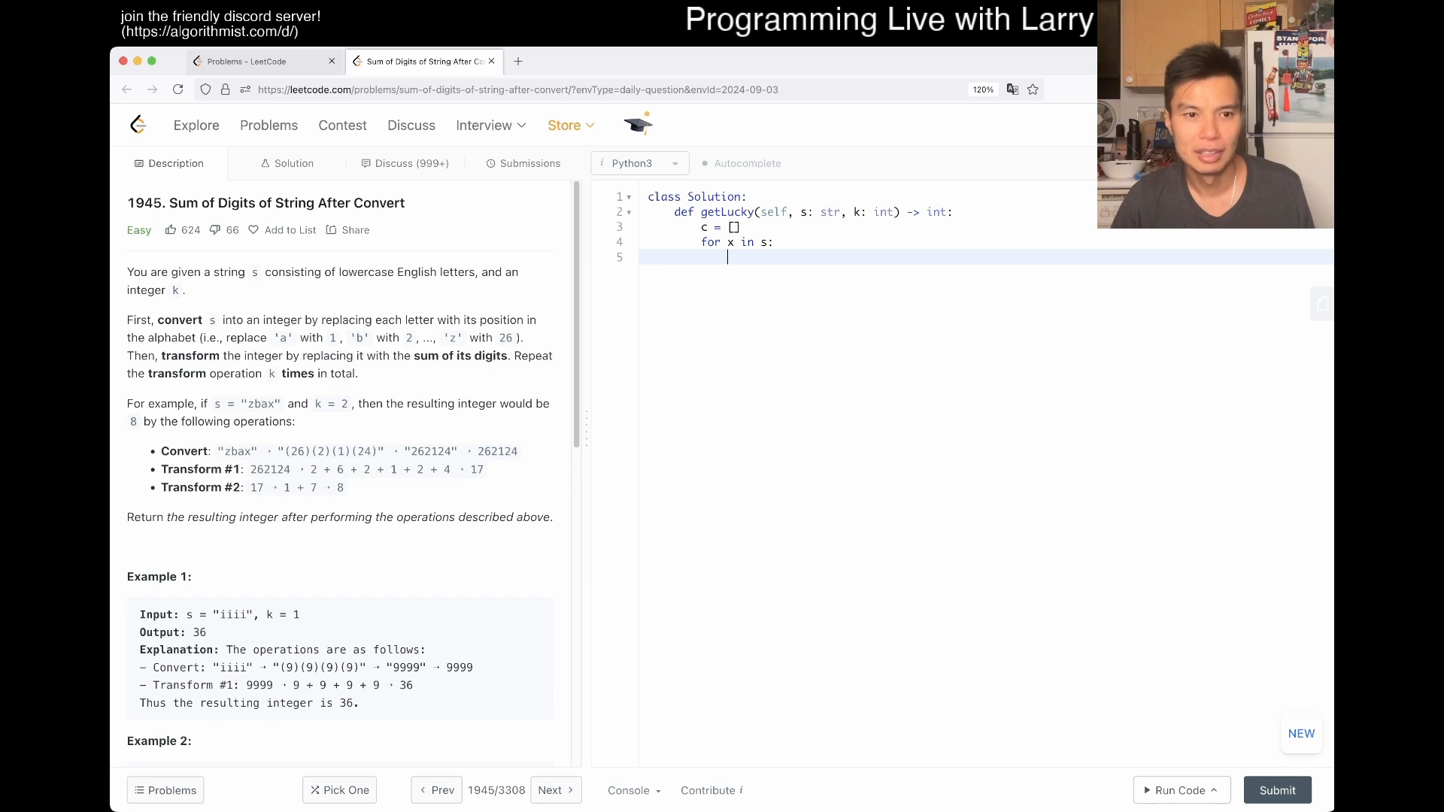
- Make the loop body append str(ord(x)...), each letter's alphabet position as text, to c
type("ord(")
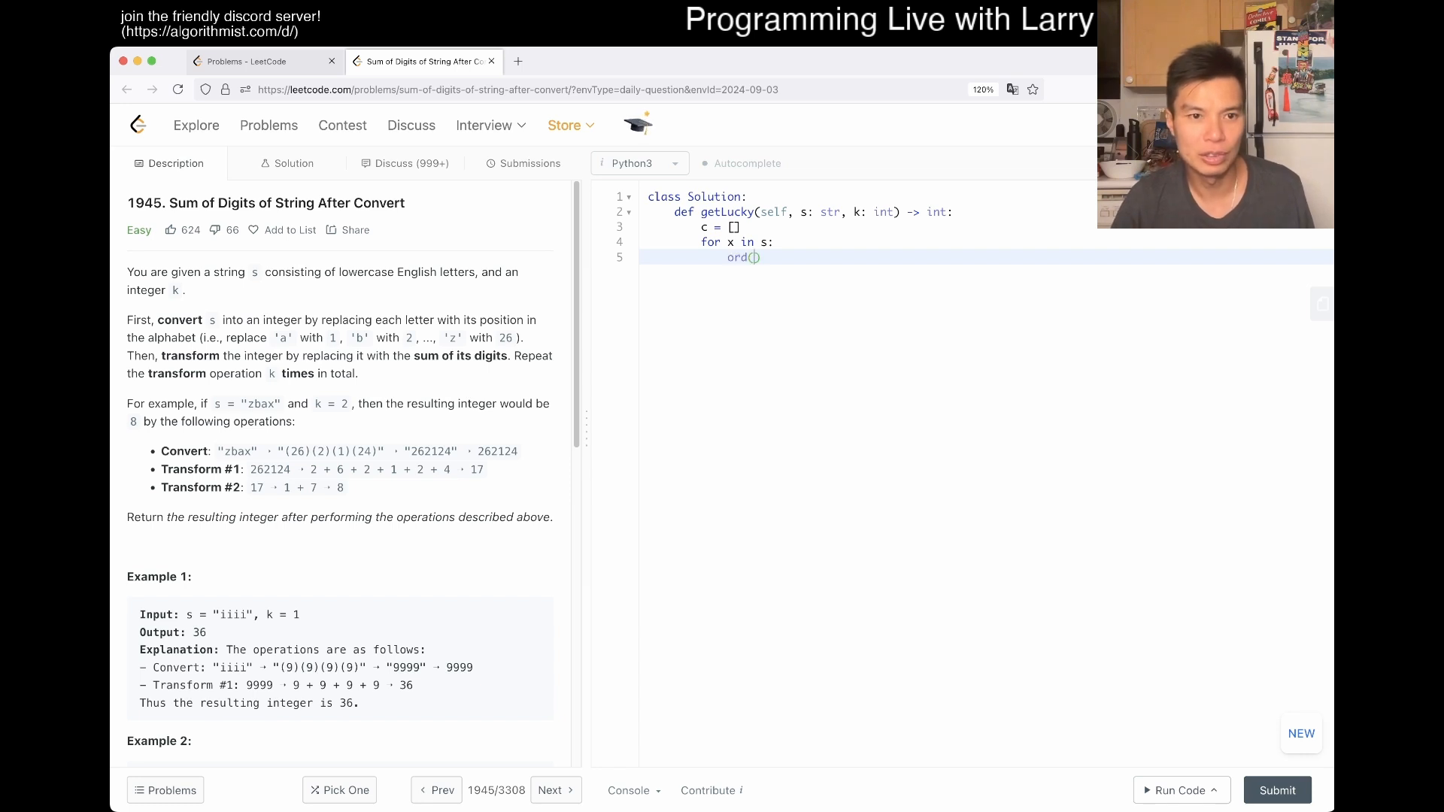
type("x")
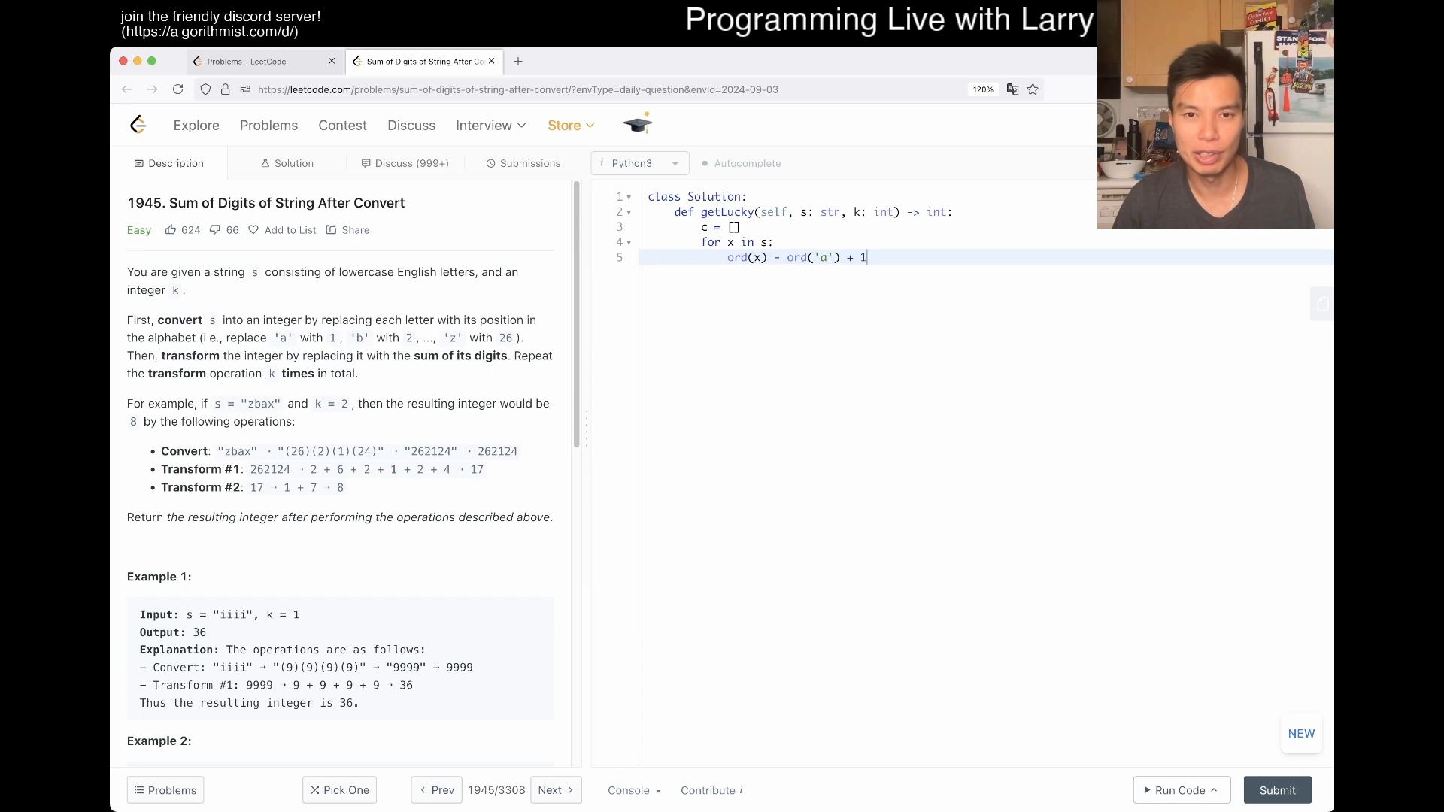
type("str(")
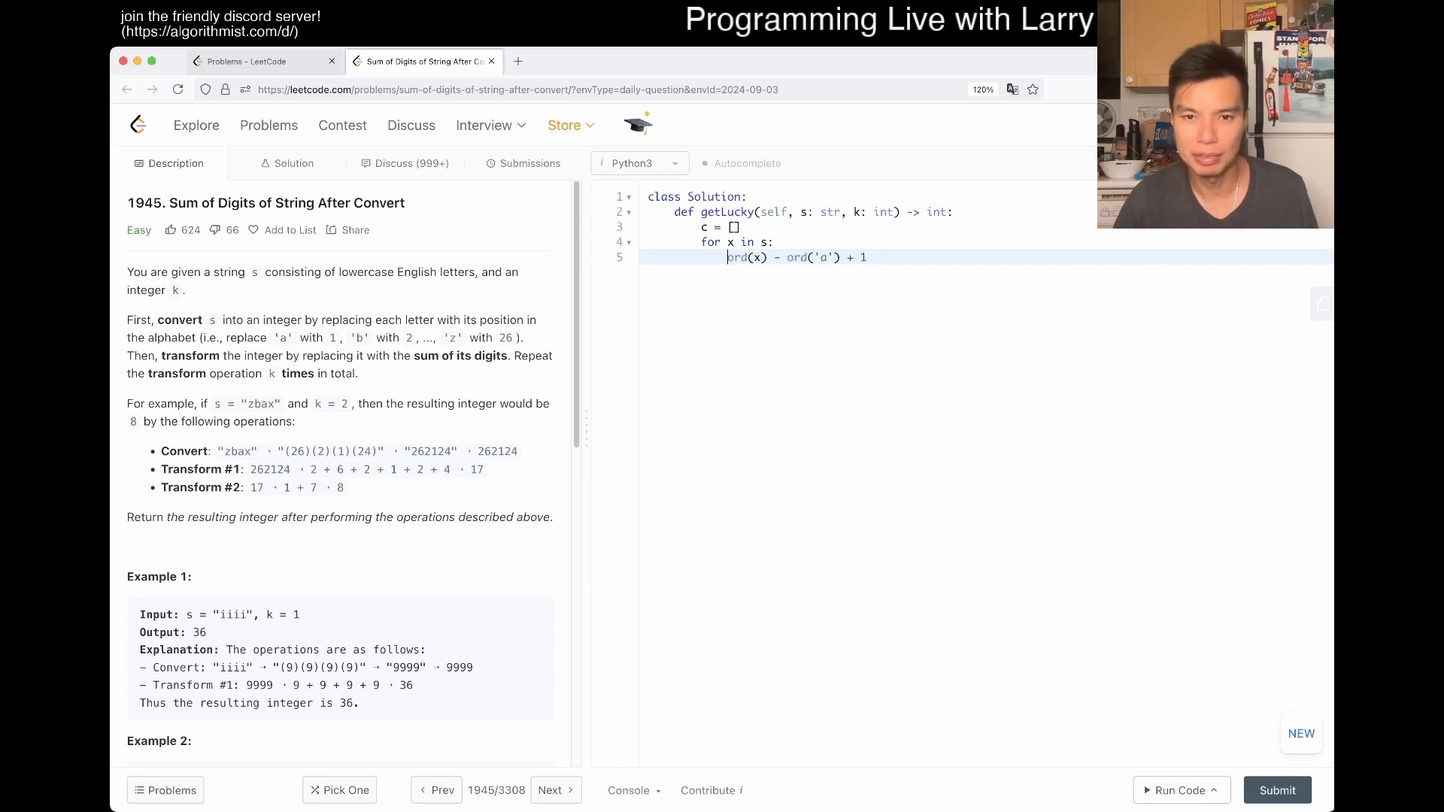
type("c.append(")
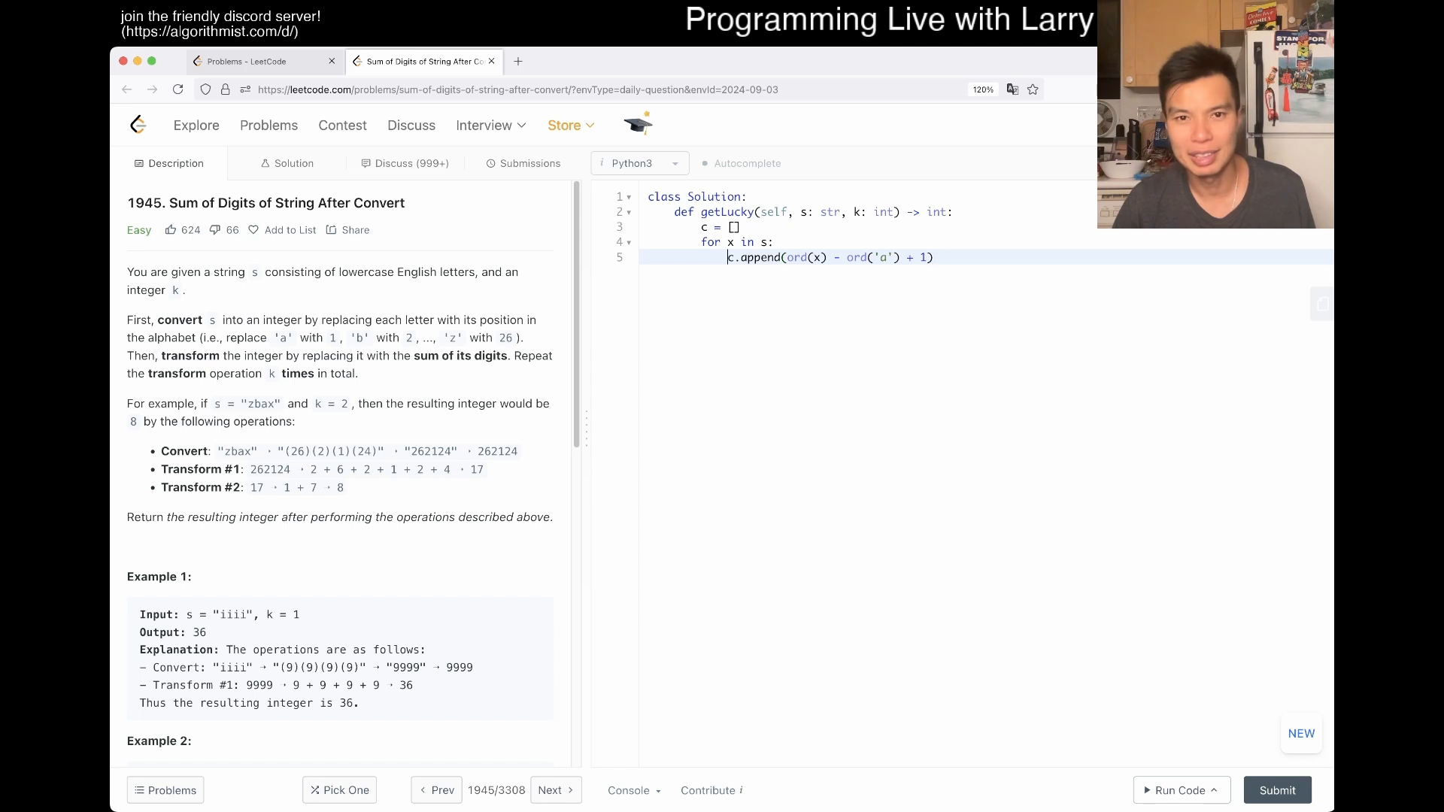
type("str")
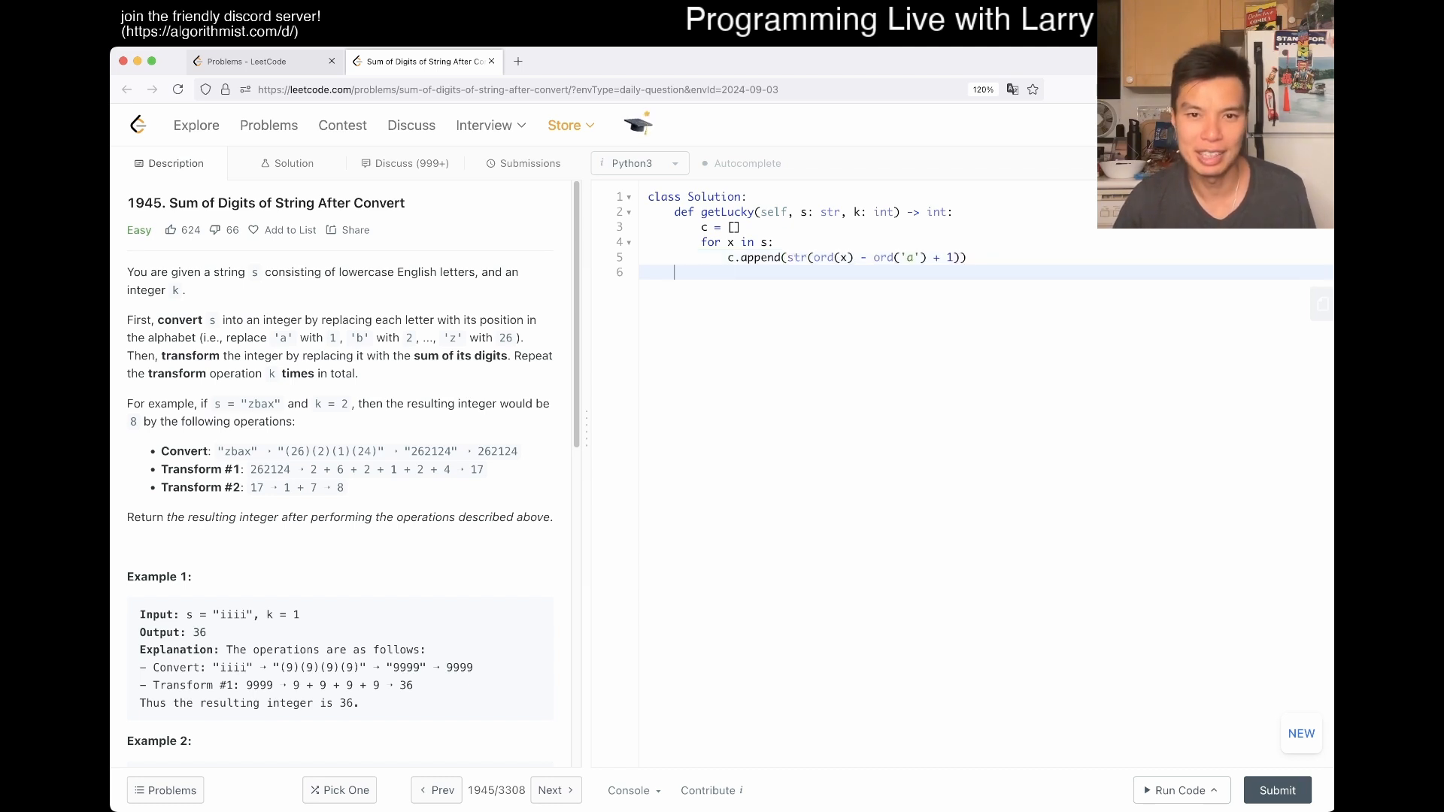
- After the loop, assign s = c and start a 'for _ in range(k):' loop
key("enter")
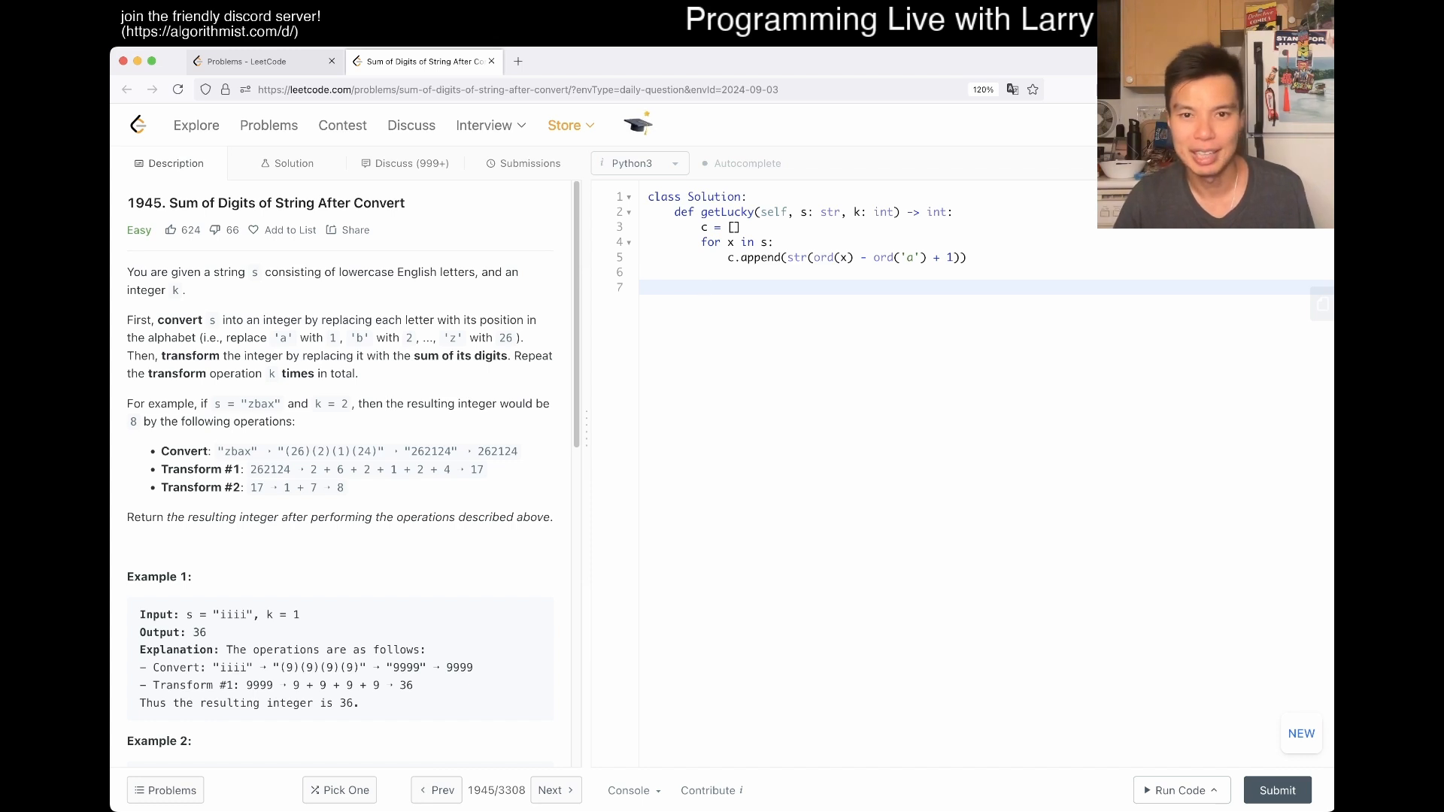
type("s =")
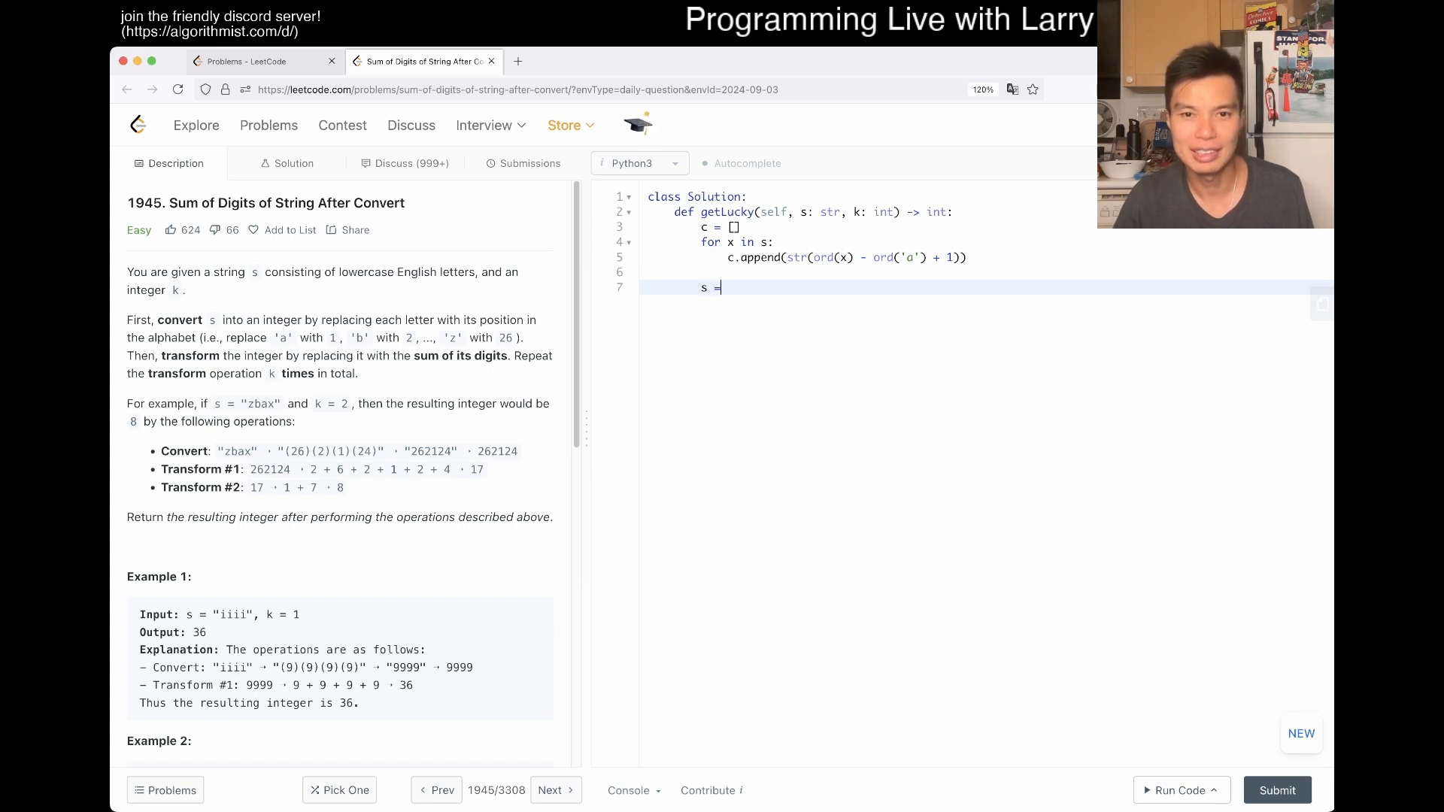
type("c")
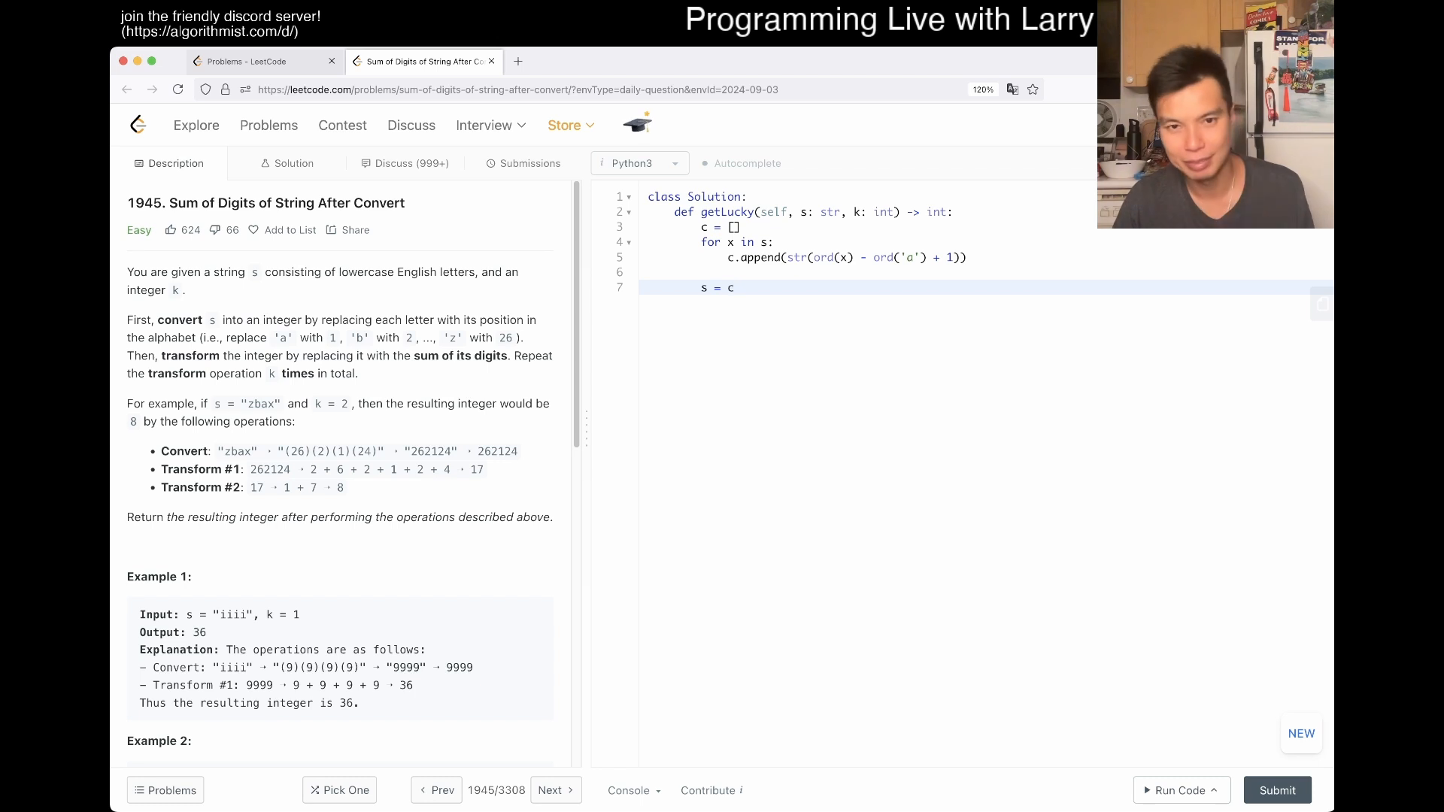
type("for")
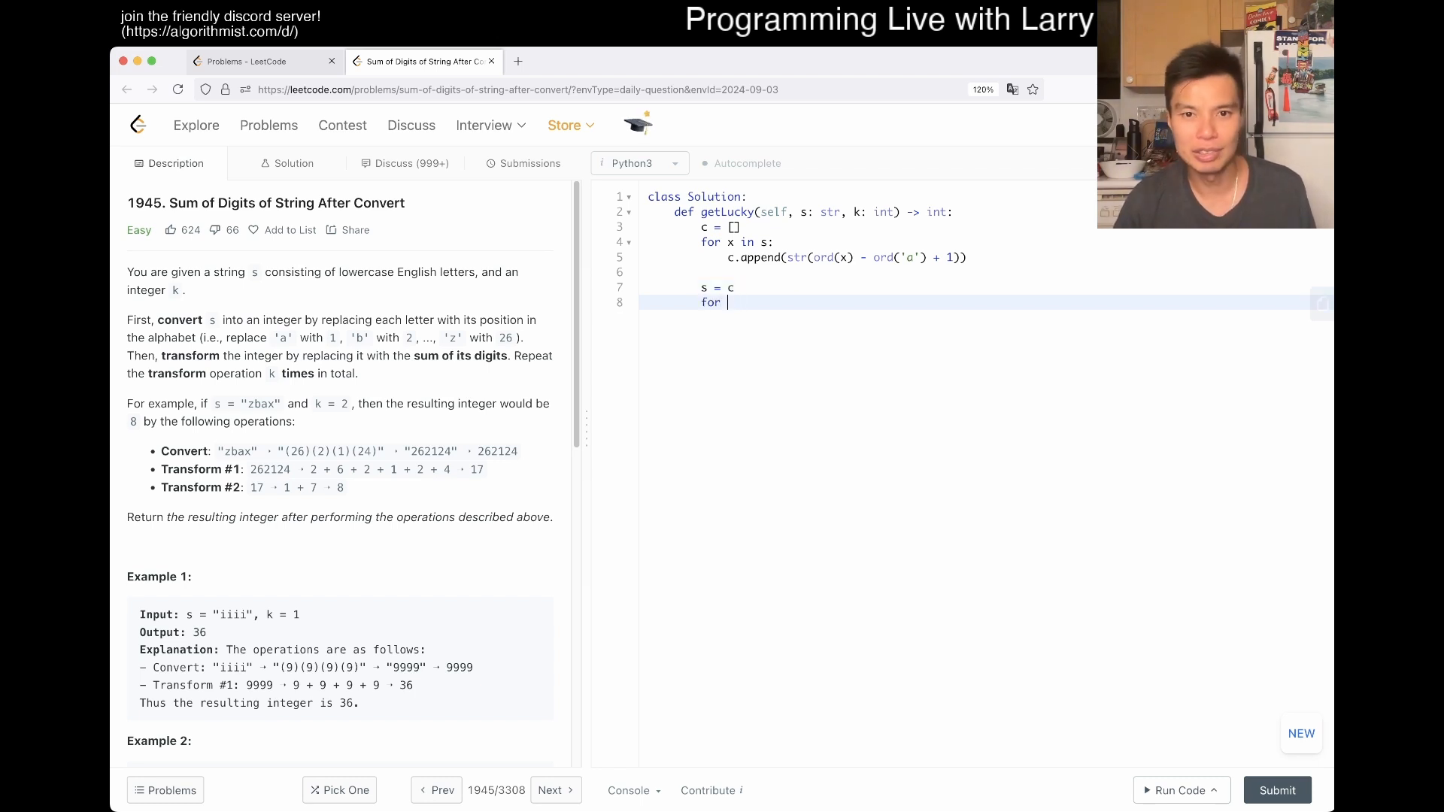
type("_ in range(k):")
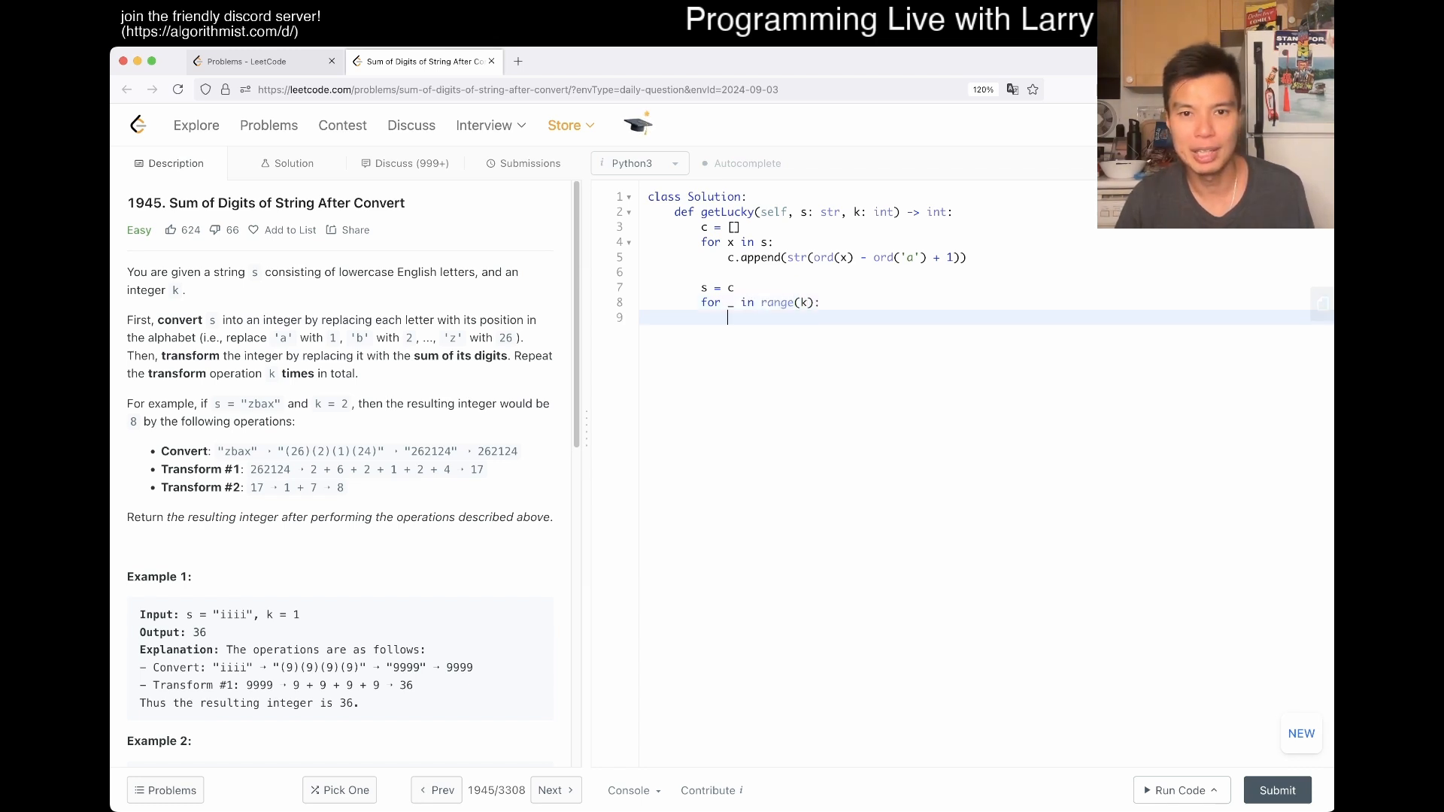
- In the k-loop, reset total to 0, add int(x) for each digit, then set s = str(total)
type("total = 0")
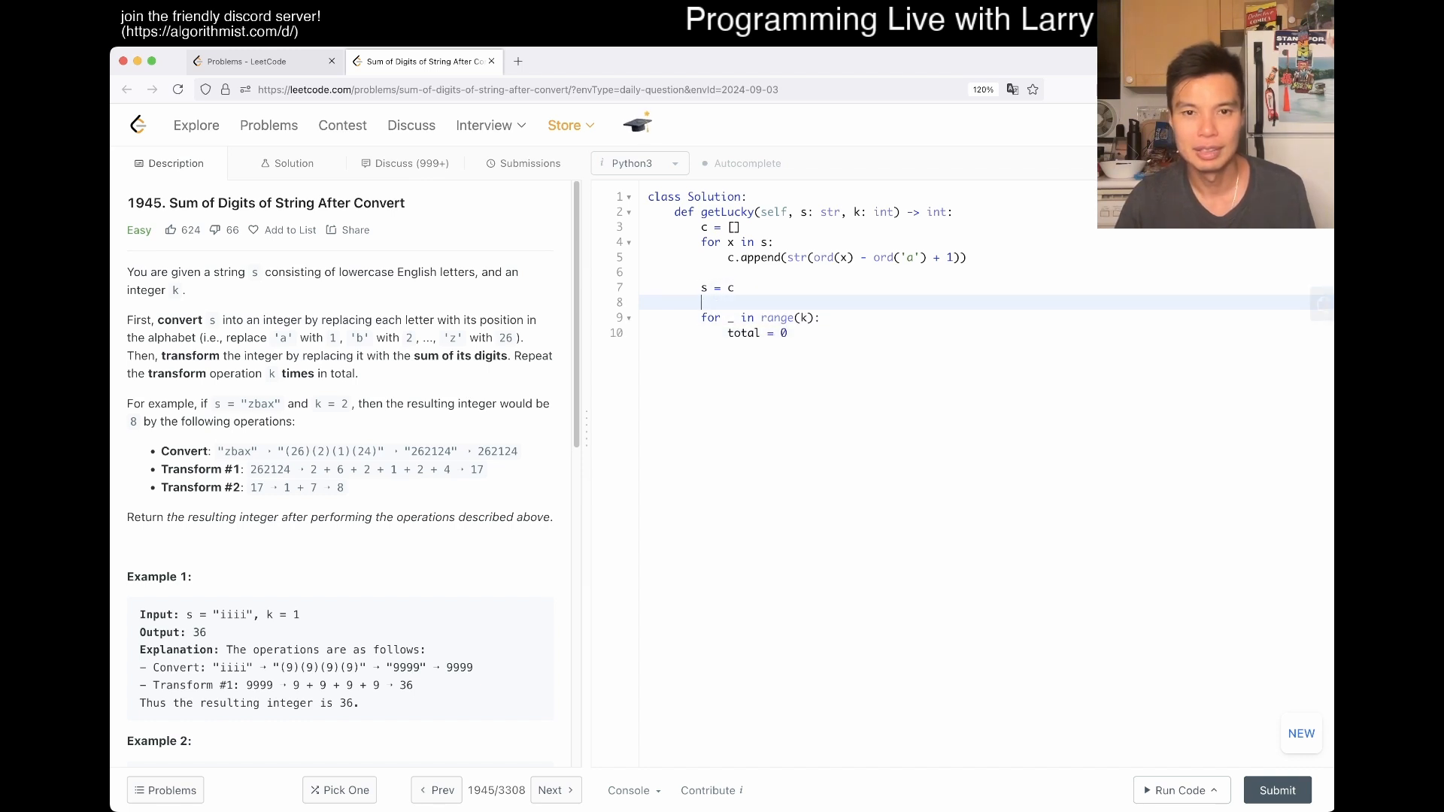
key("Backspace")
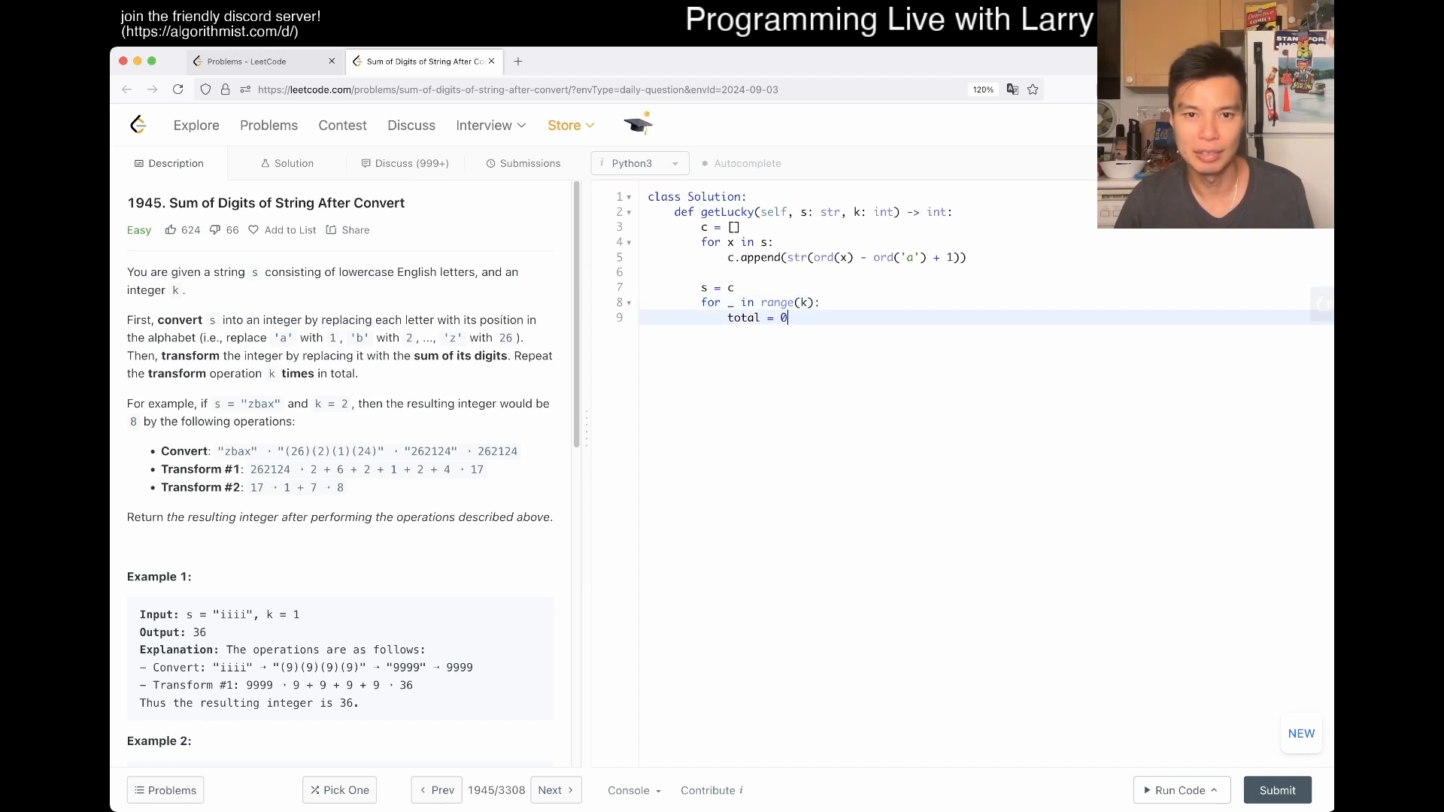
type("for")
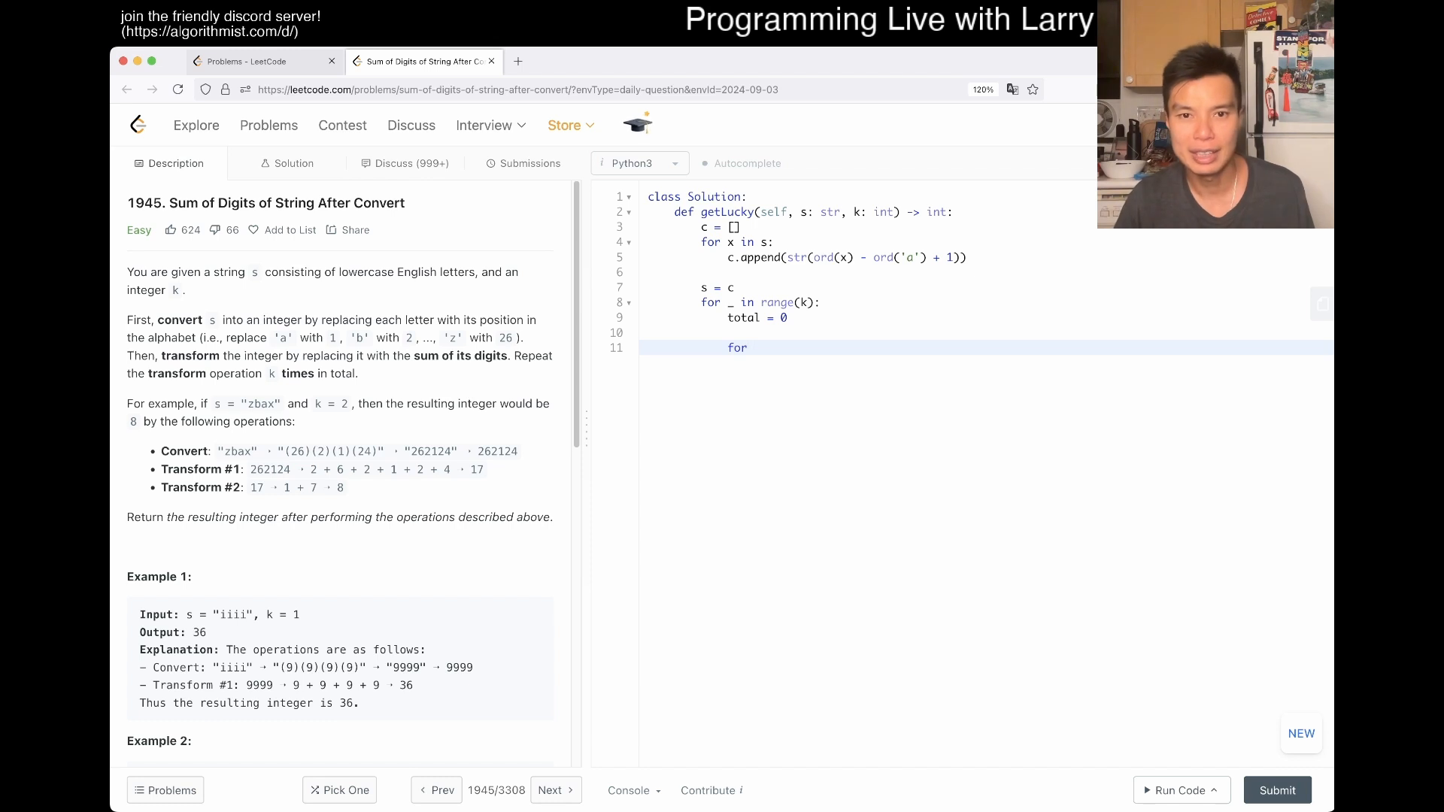
type("x in s:")
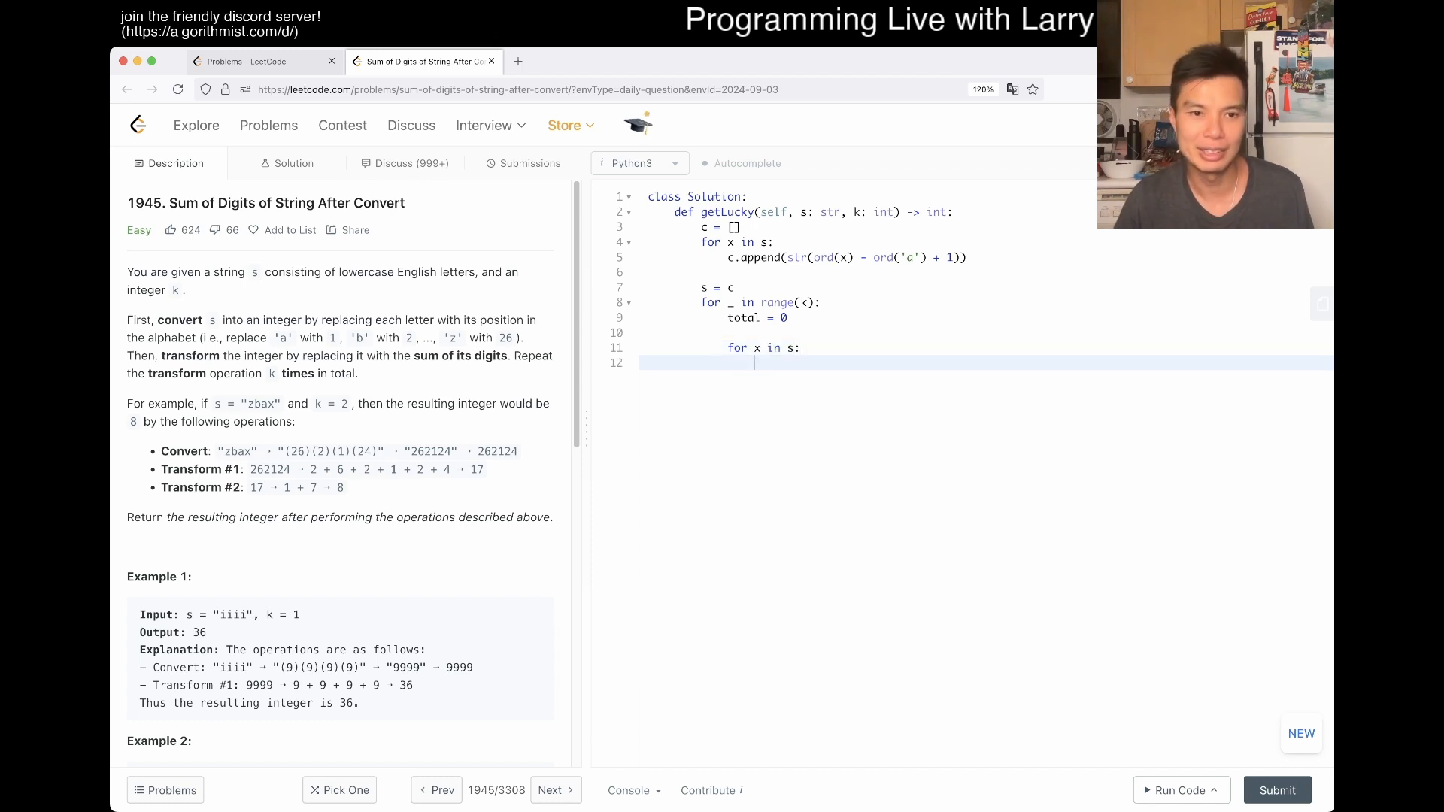
type("total += int(x")
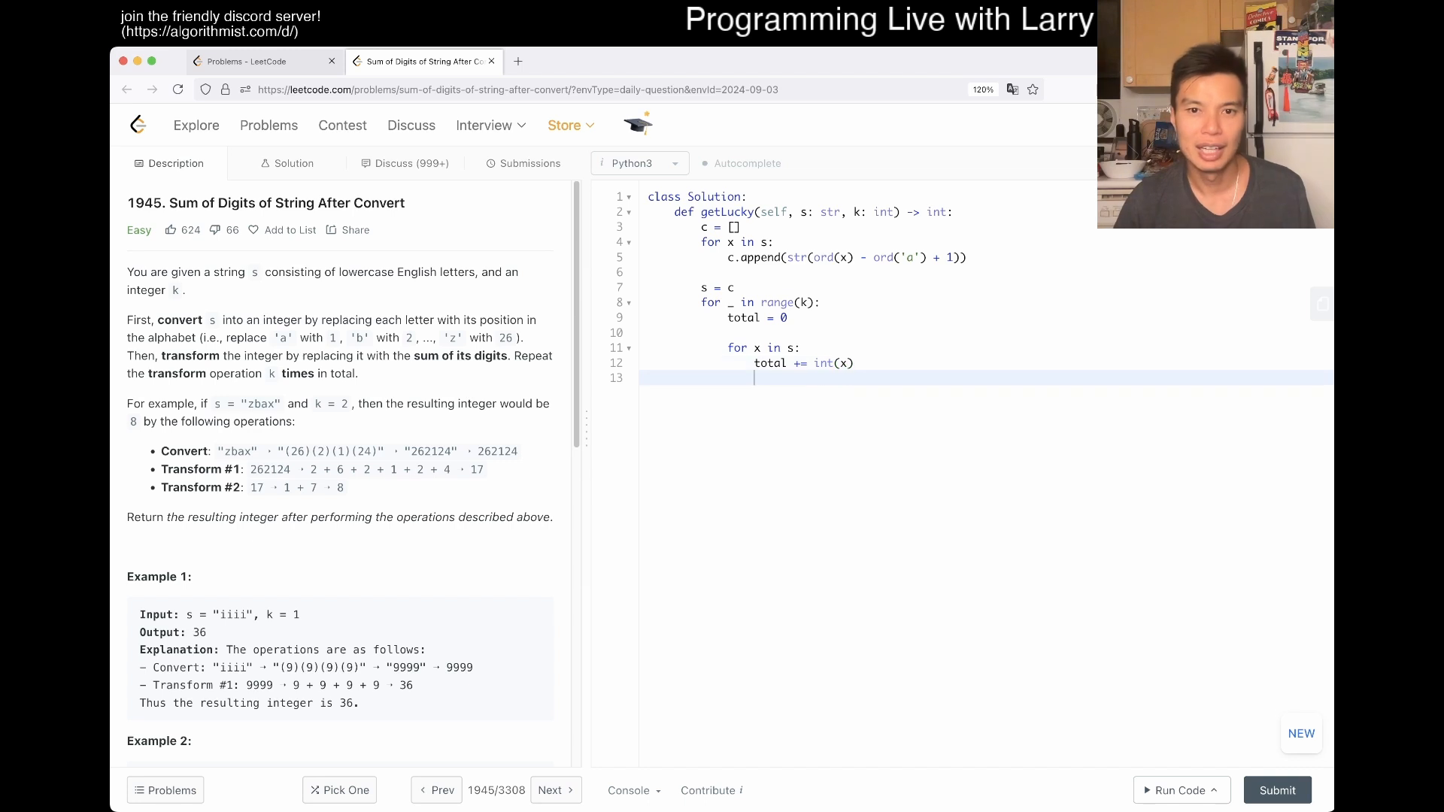
type("s")
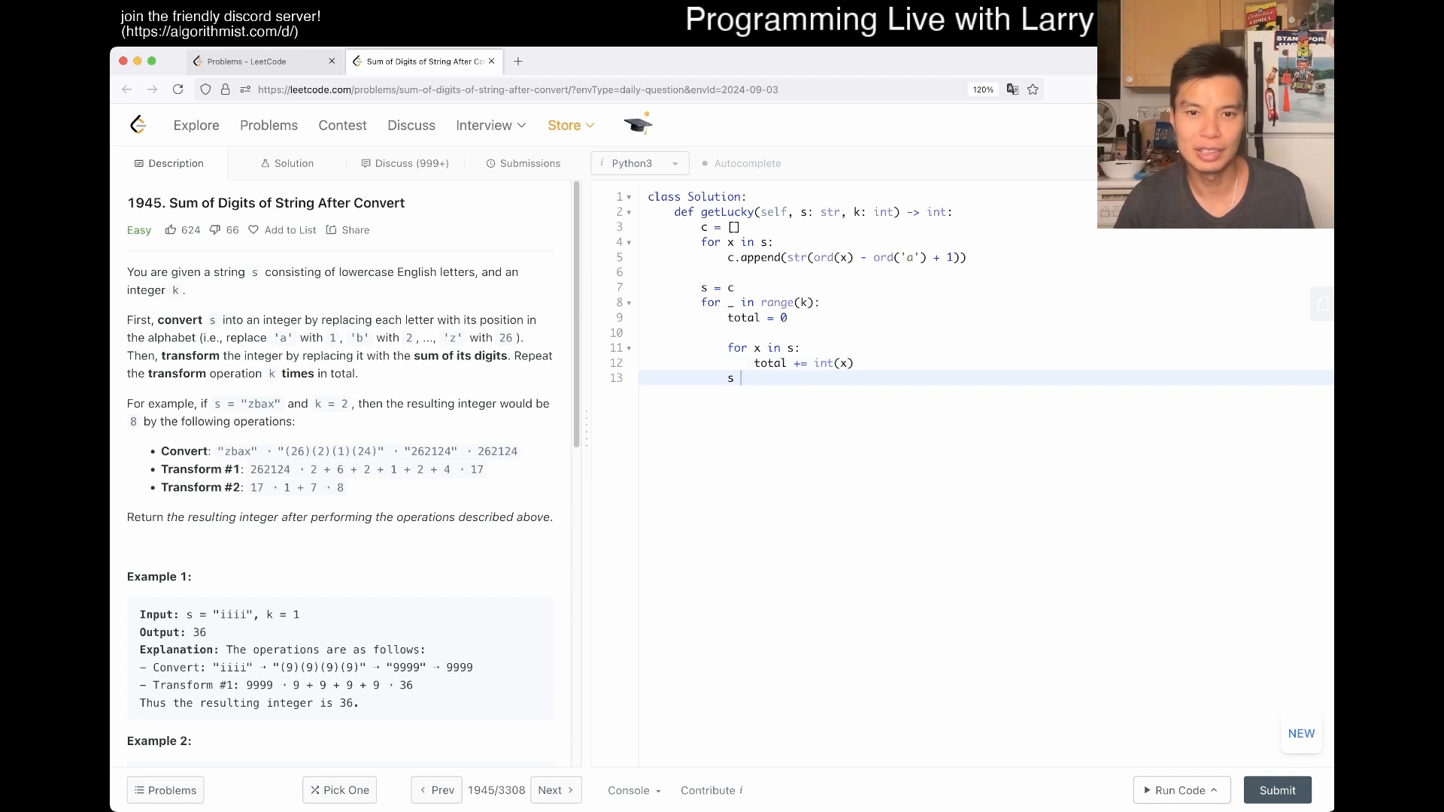
type("= str(total)")
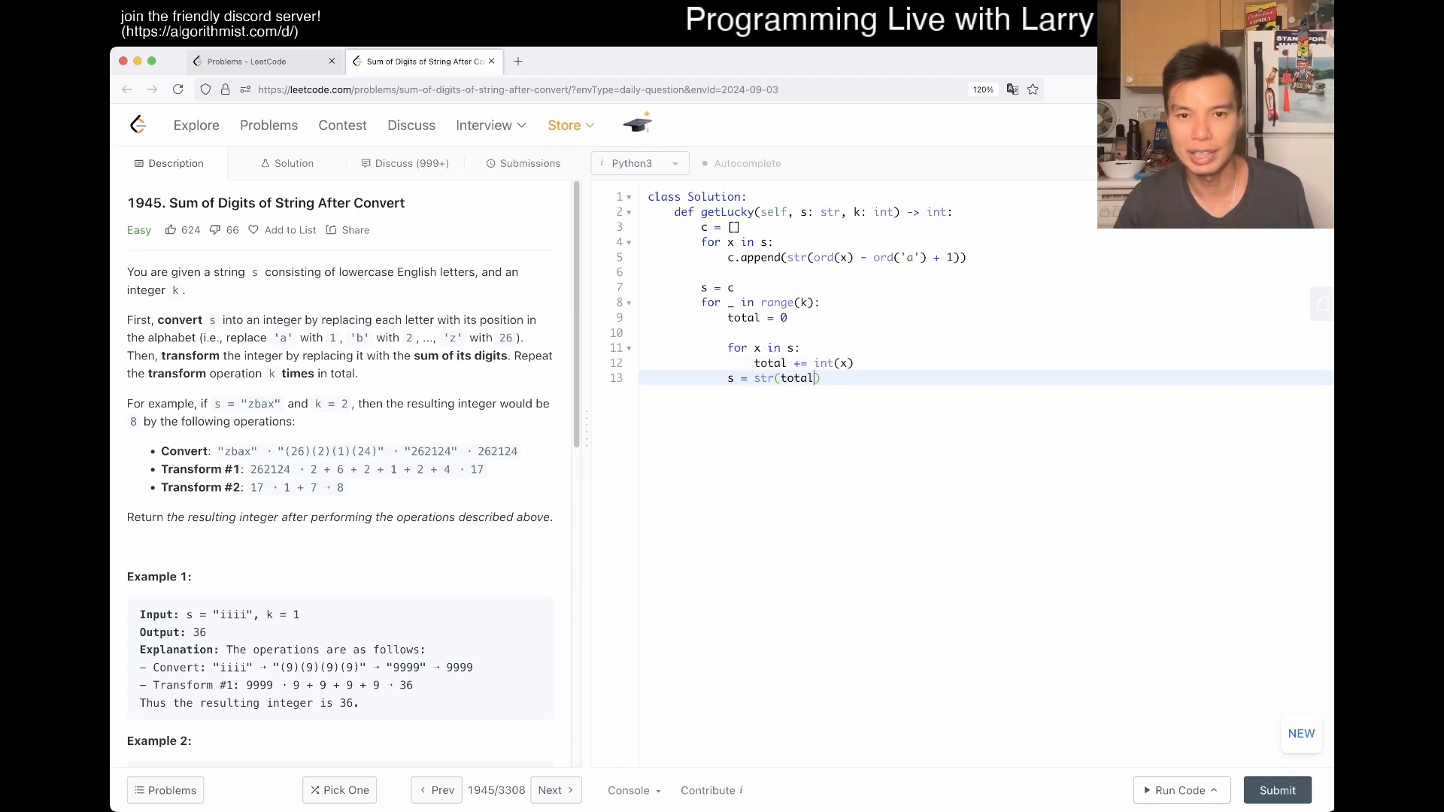
- Return int(s) and run the examples, which give Wrong Answer: 15 instead of 6
key("Backspace")
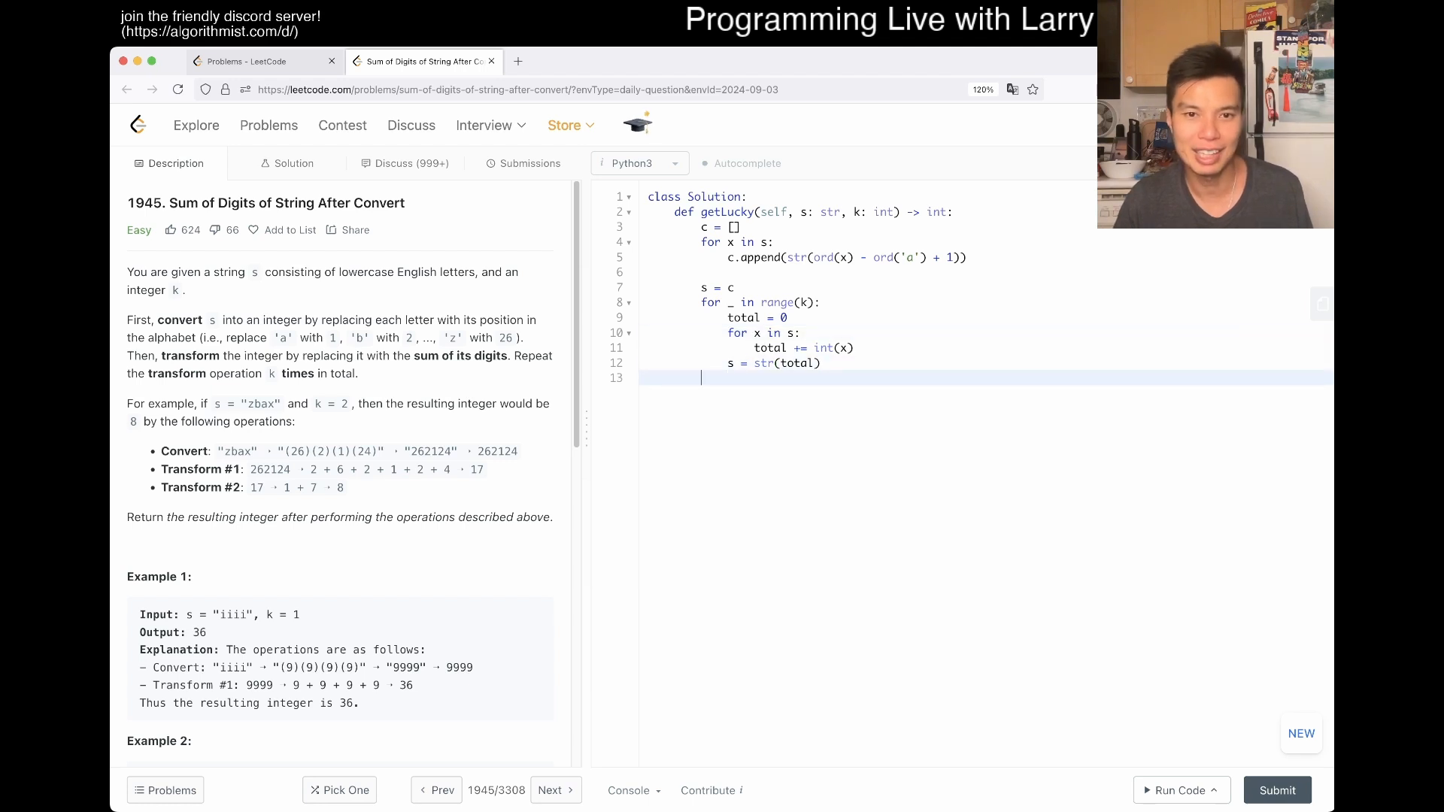
type("return int(s)")
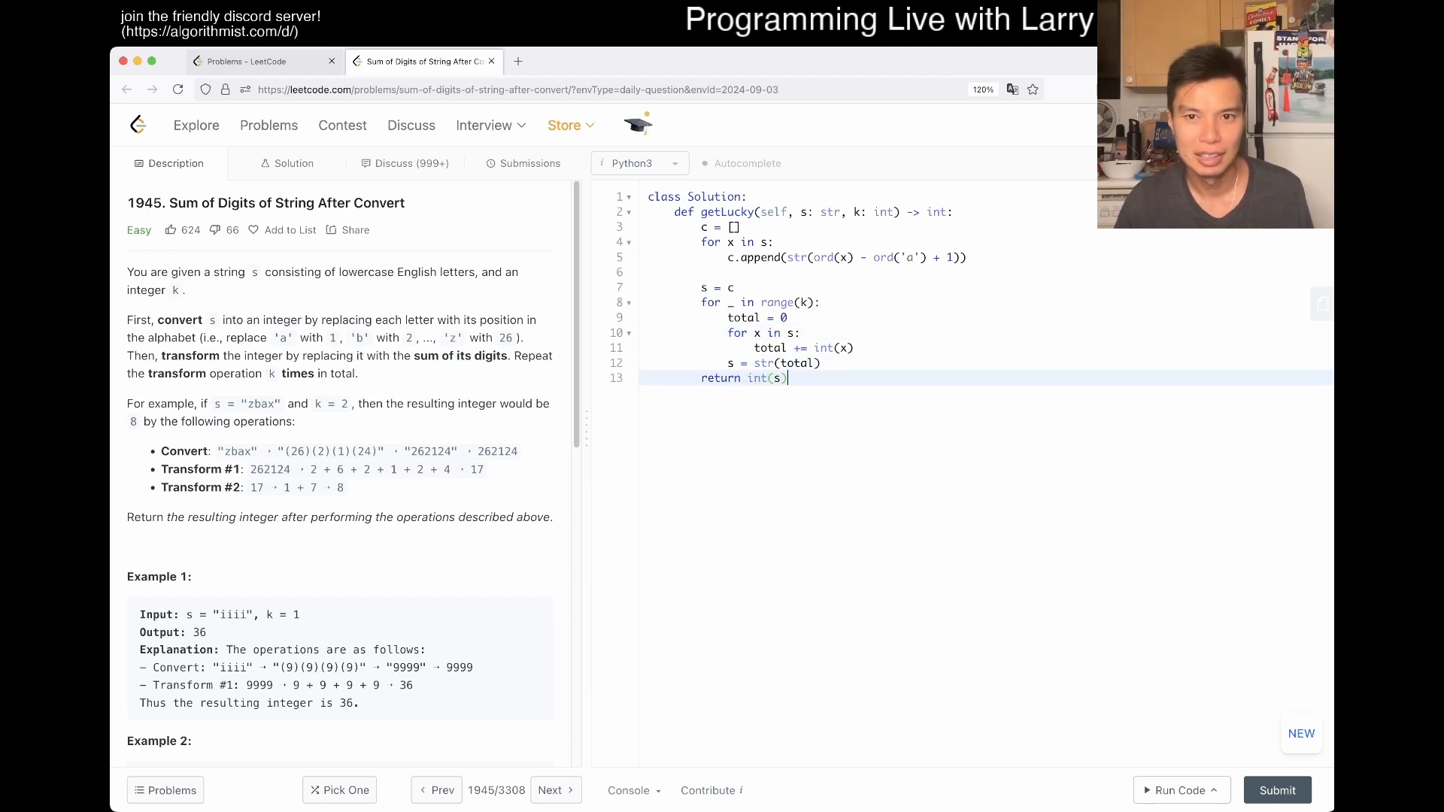
scroll("down", 3)
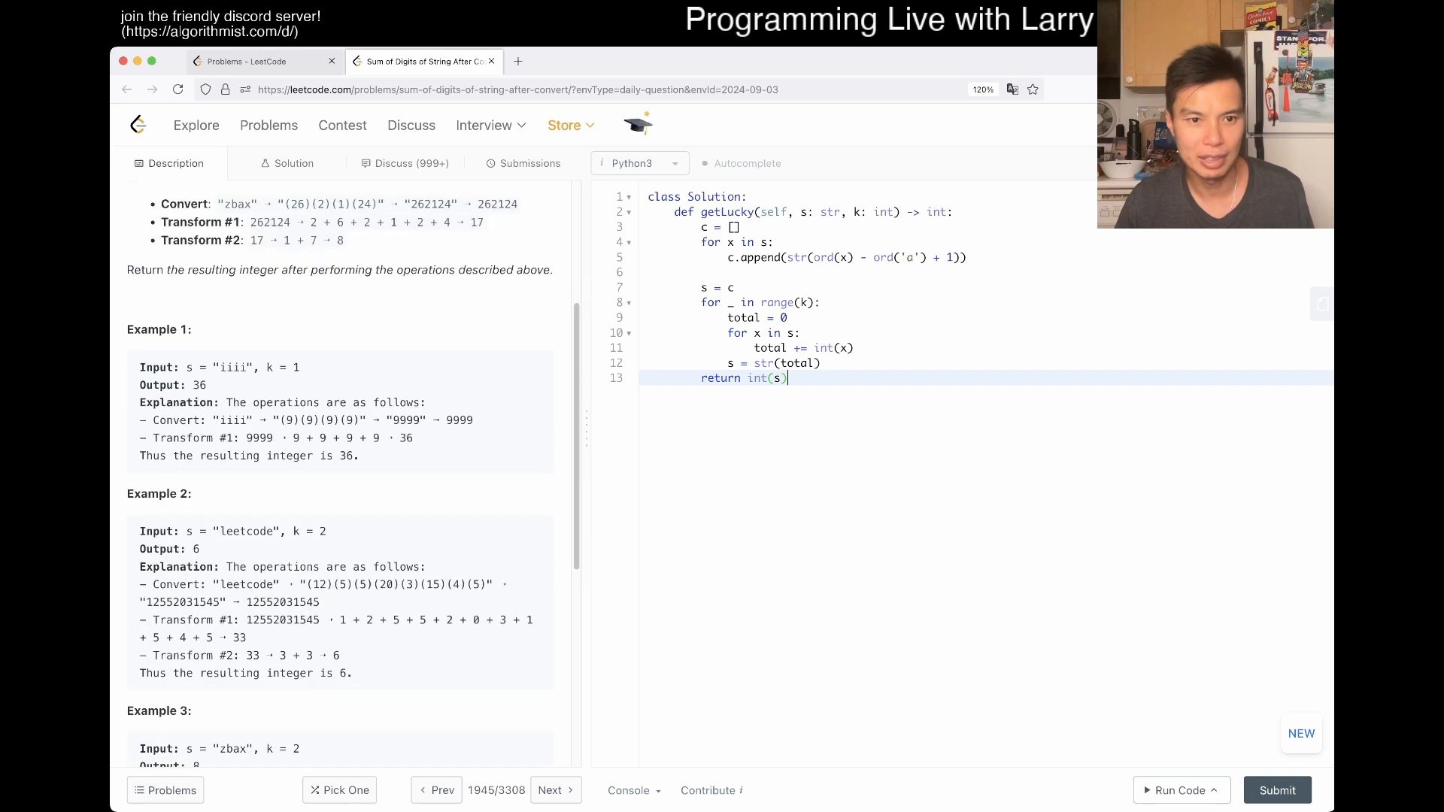
scroll("down", 3)
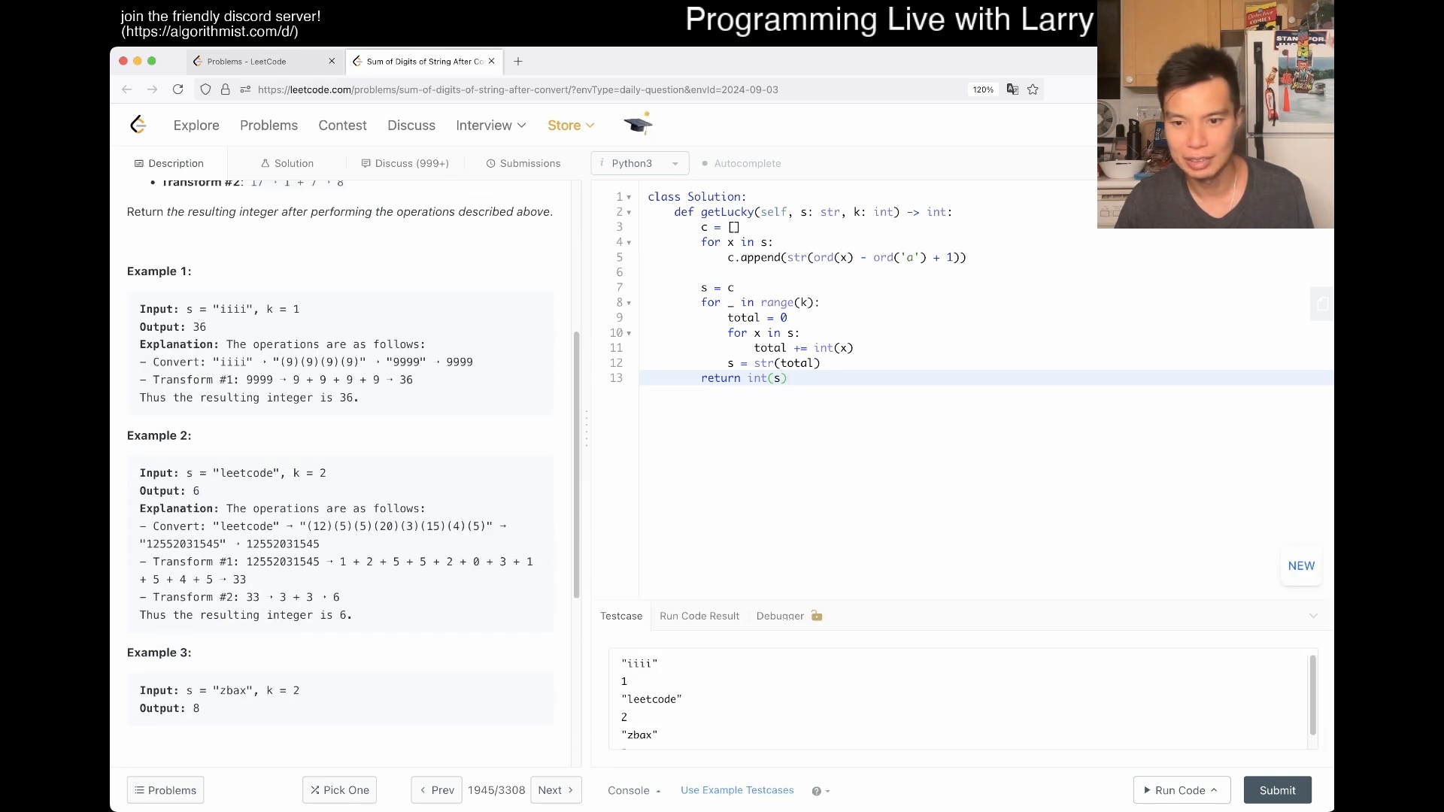
left_click(1177, 791)
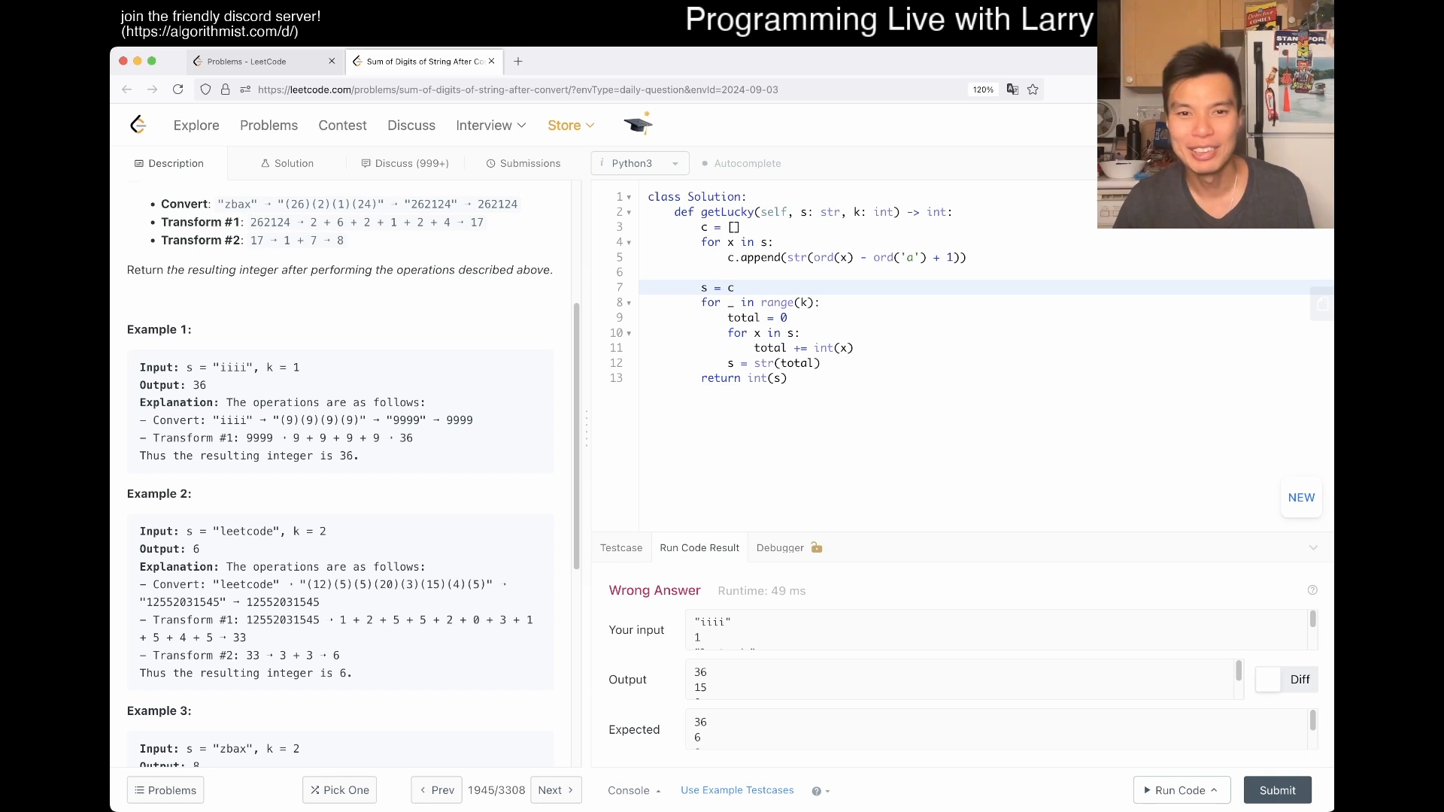
- Change line 7 to s = "".join(c) so the digits form one string
left_click(731, 287)
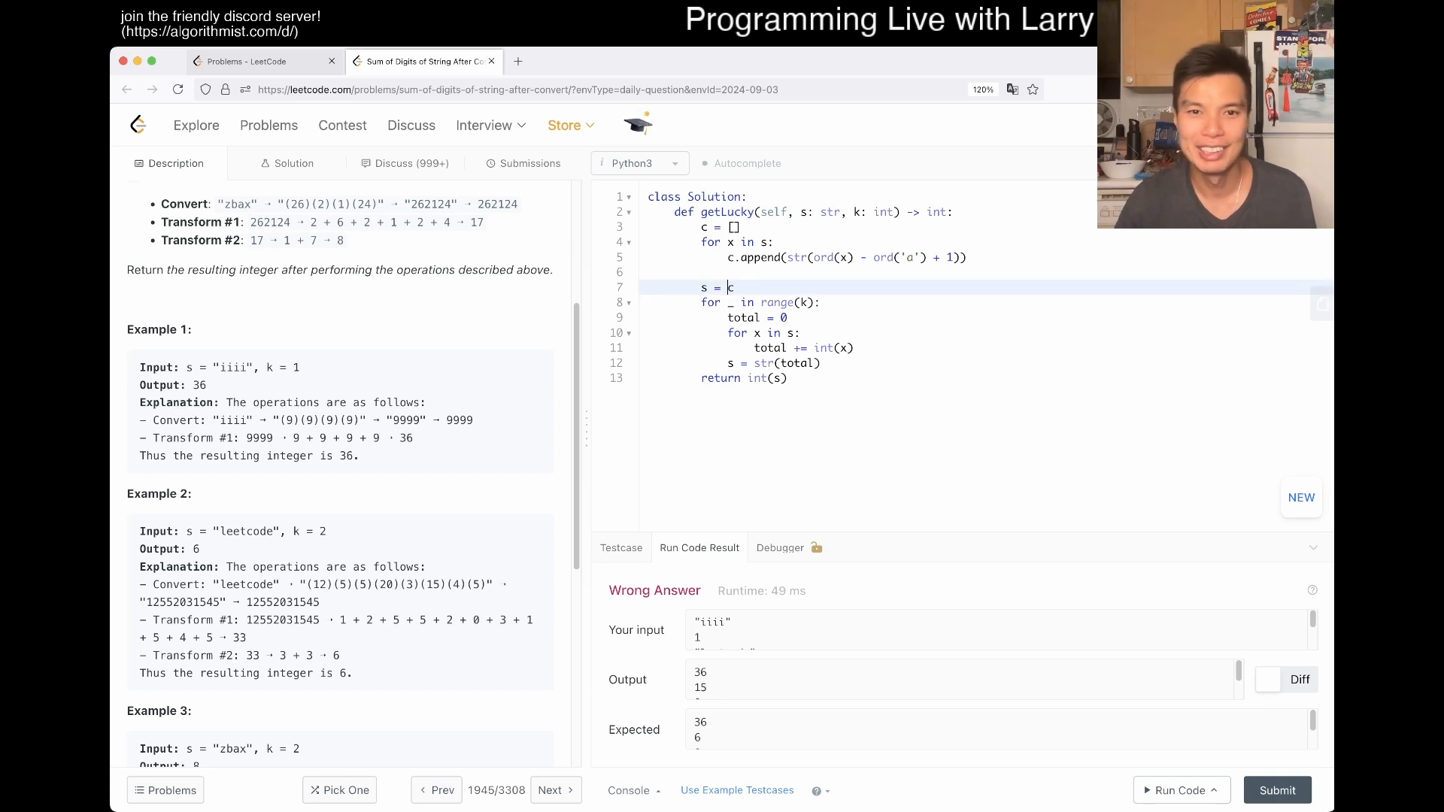
type("\"\".join(c")
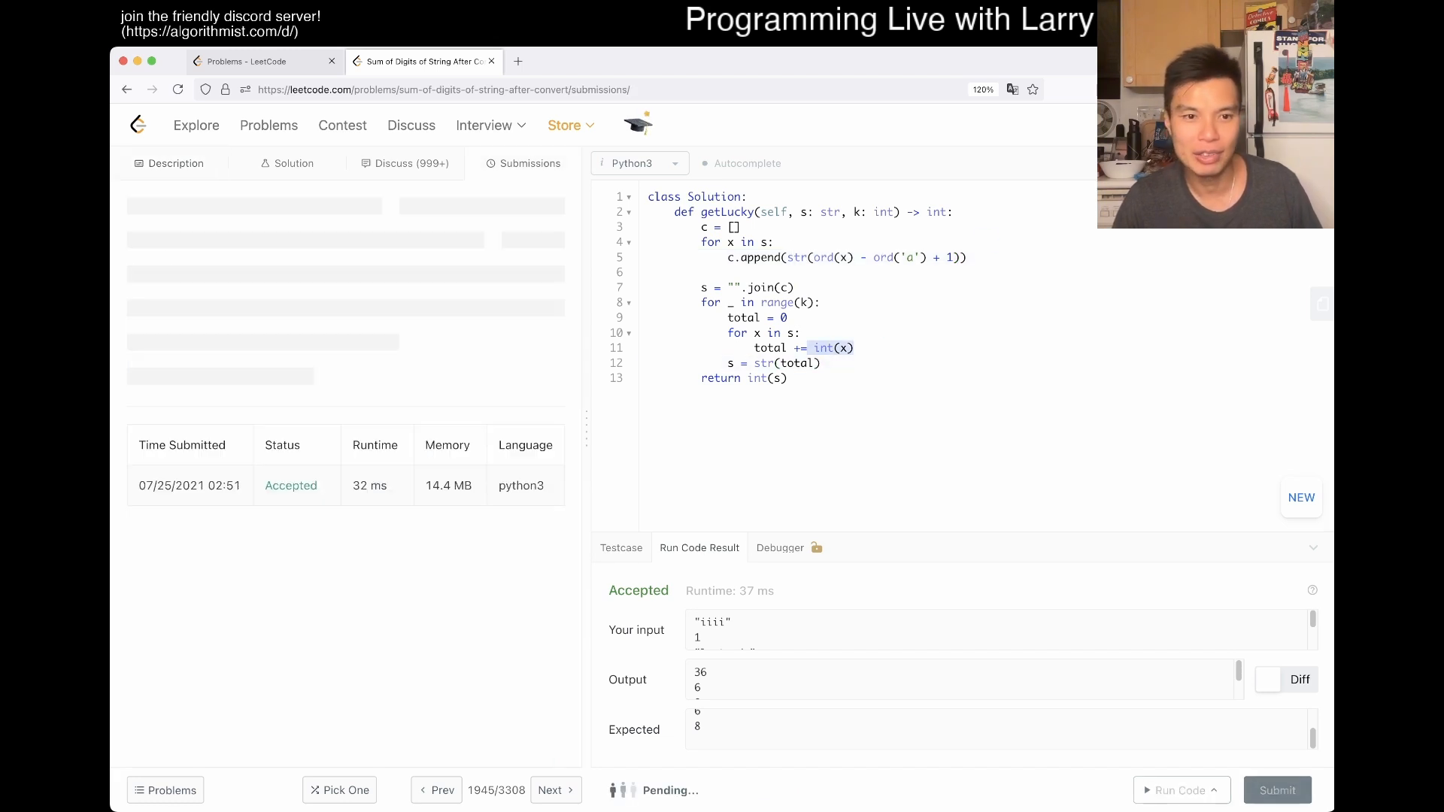
- Submit the solution (accepted, 34 ms), dismiss the daily challenge message, and show the Description
left_click(1276, 791)
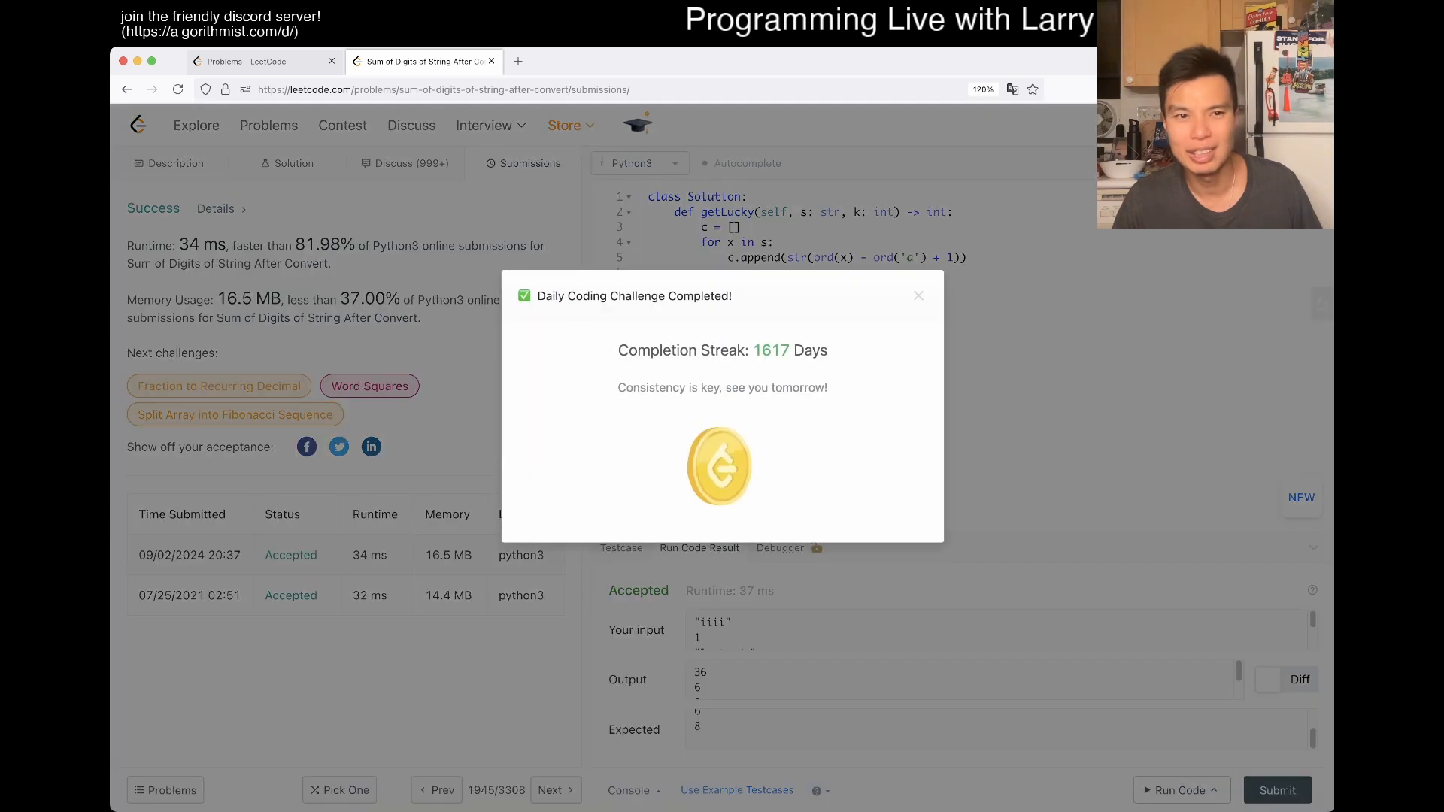
left_click(917, 296)
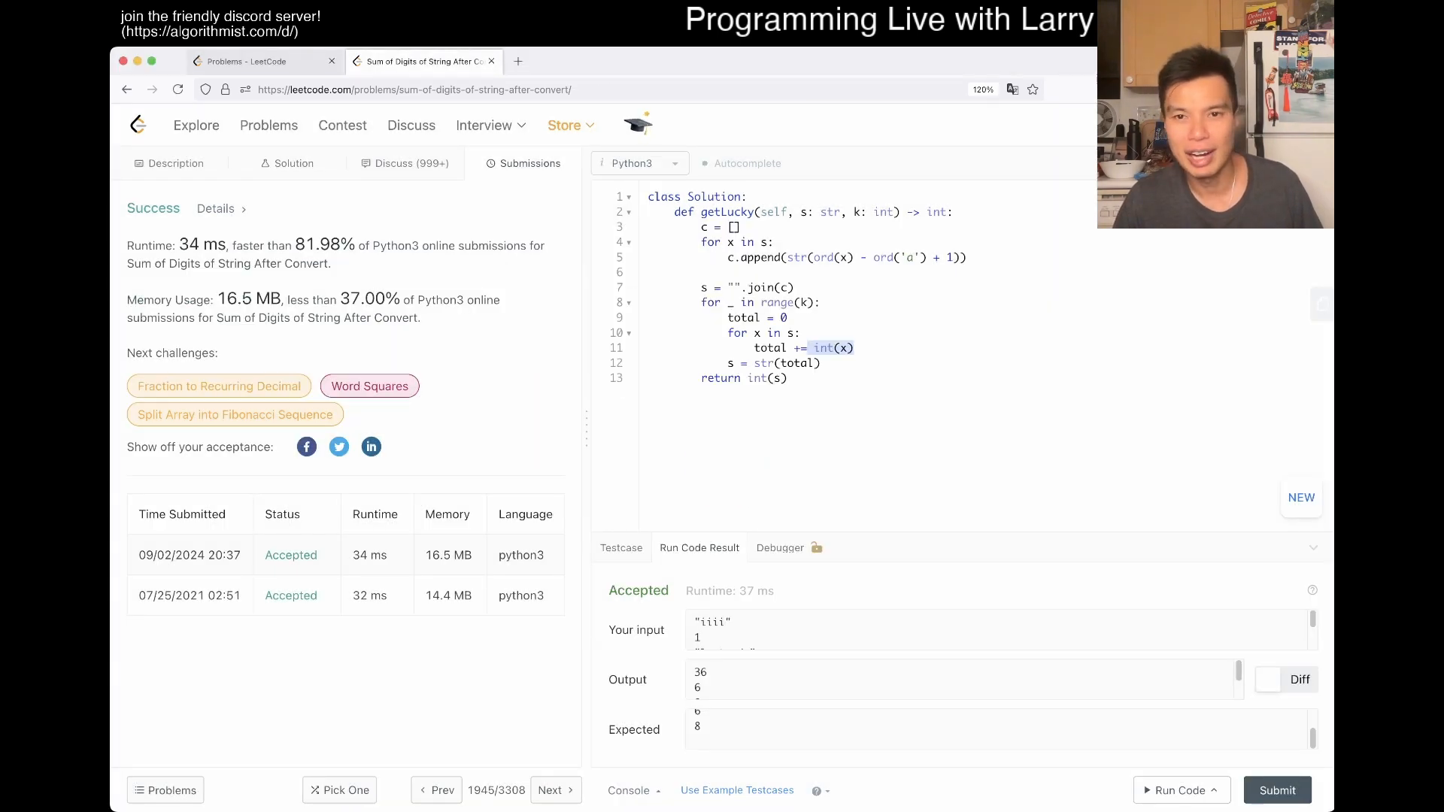
left_click(174, 163)
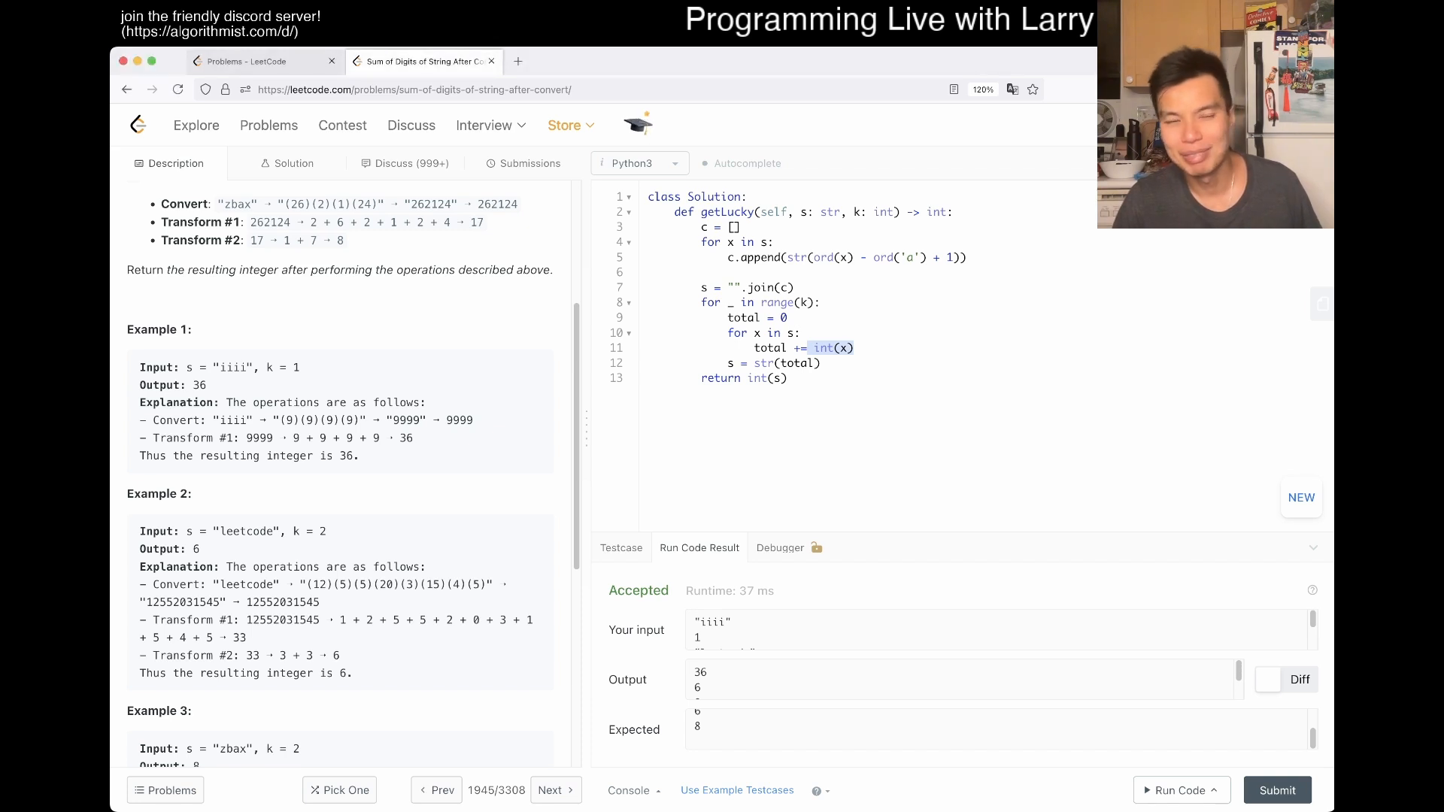
- Check the past submissions list, then return to the Constraints (s length ≤ 100, k ≤ 10)
scroll("down", 3)
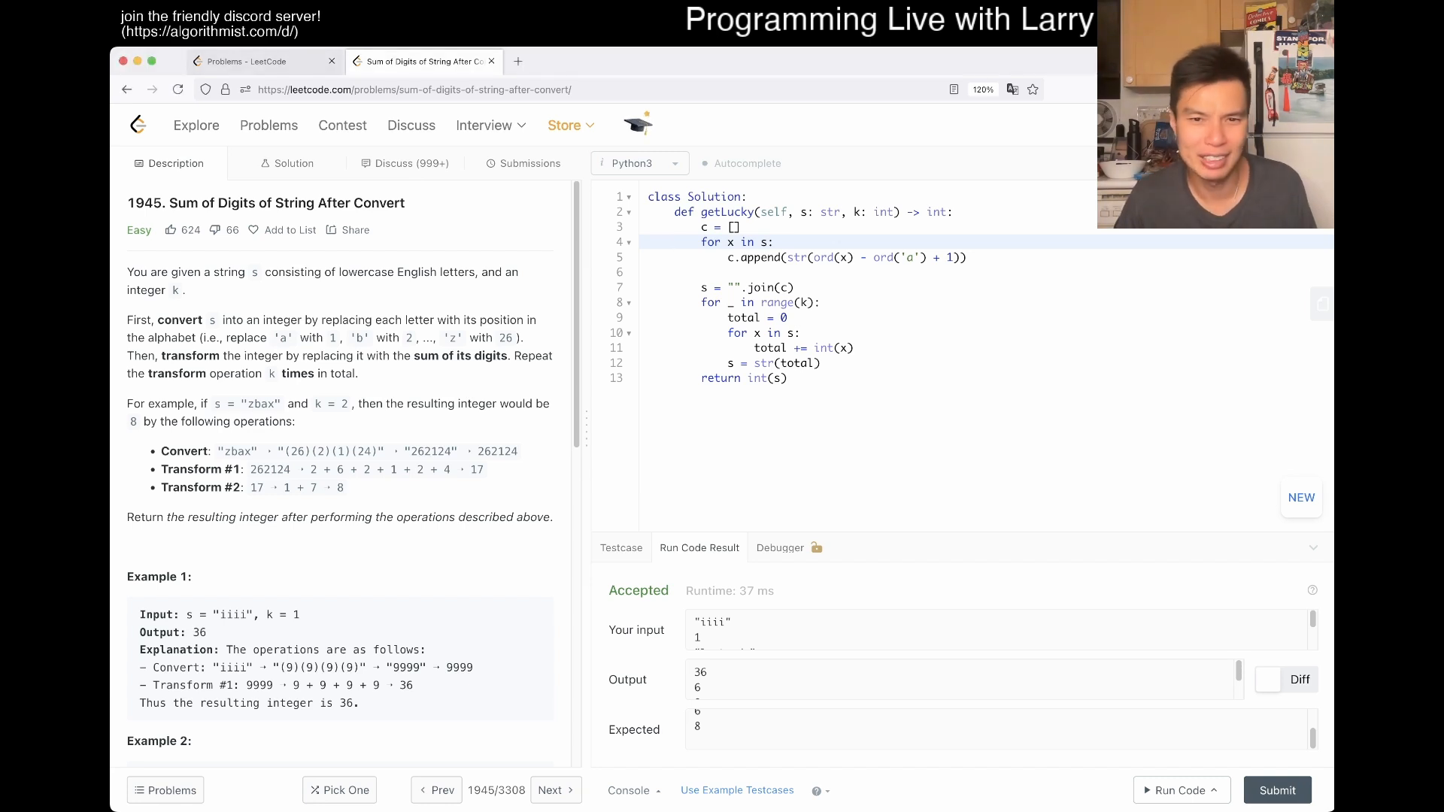
left_click(1276, 789)
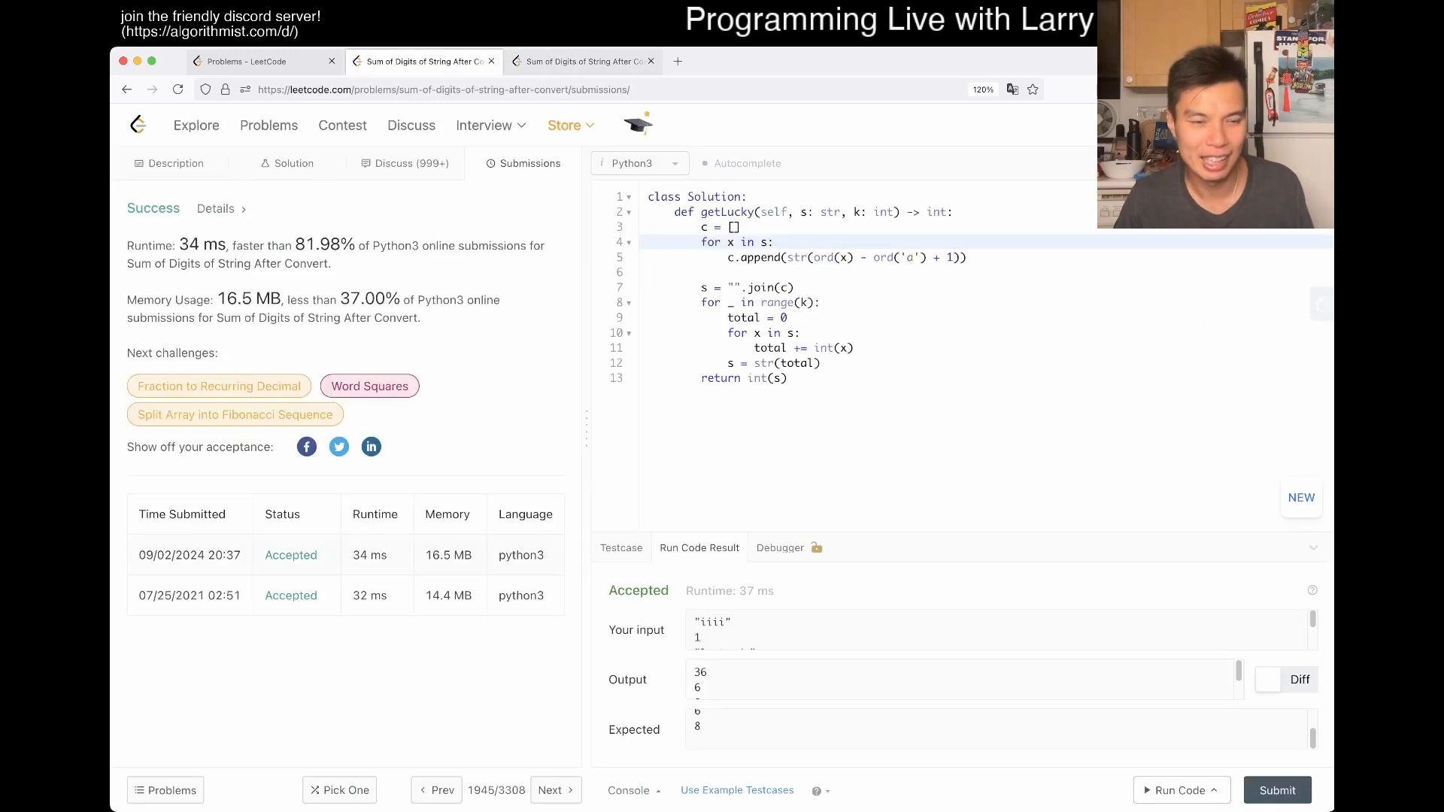
left_click(169, 163)
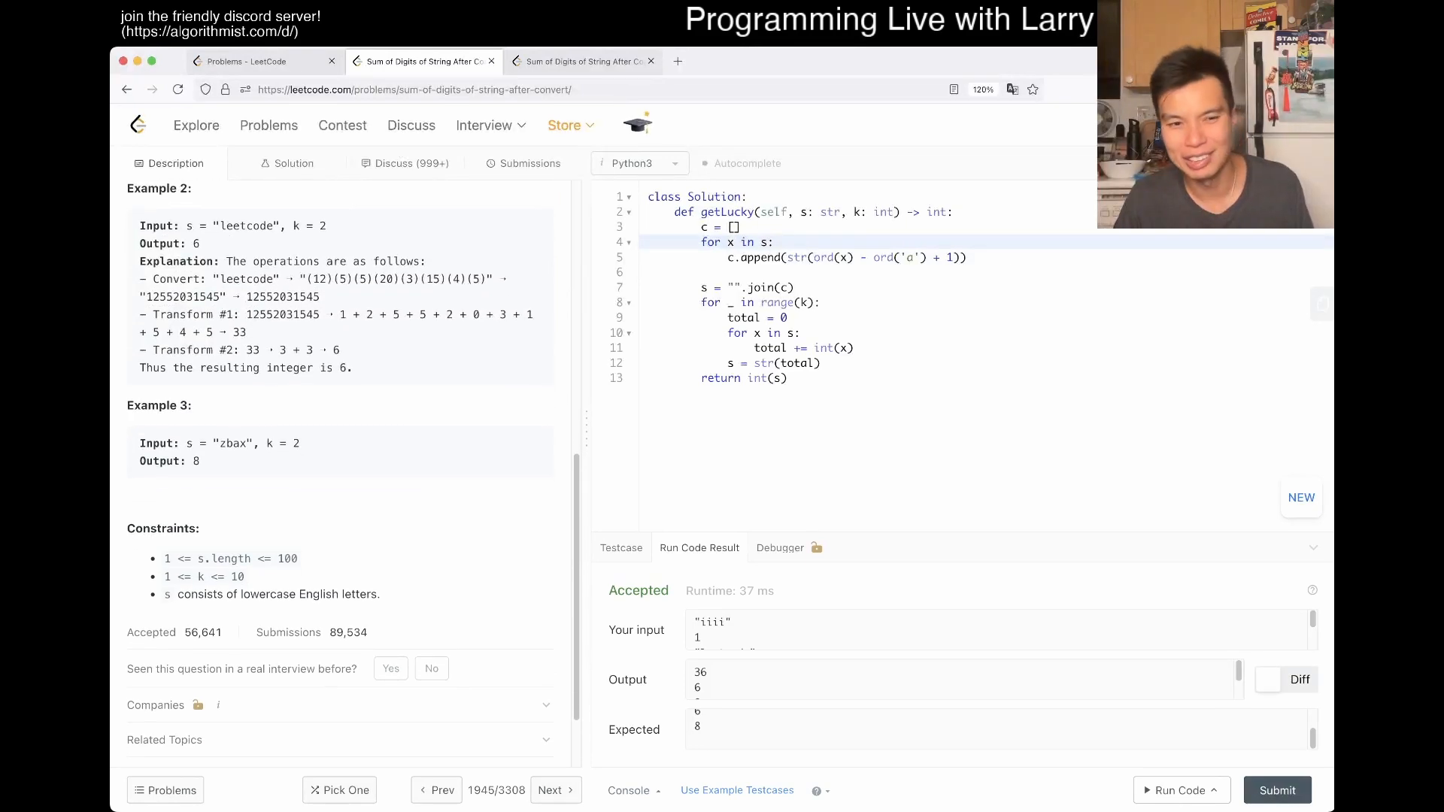
- View the 2021 submission's num-string code in its tab, briefly checking the current problem tab
left_click(583, 61)
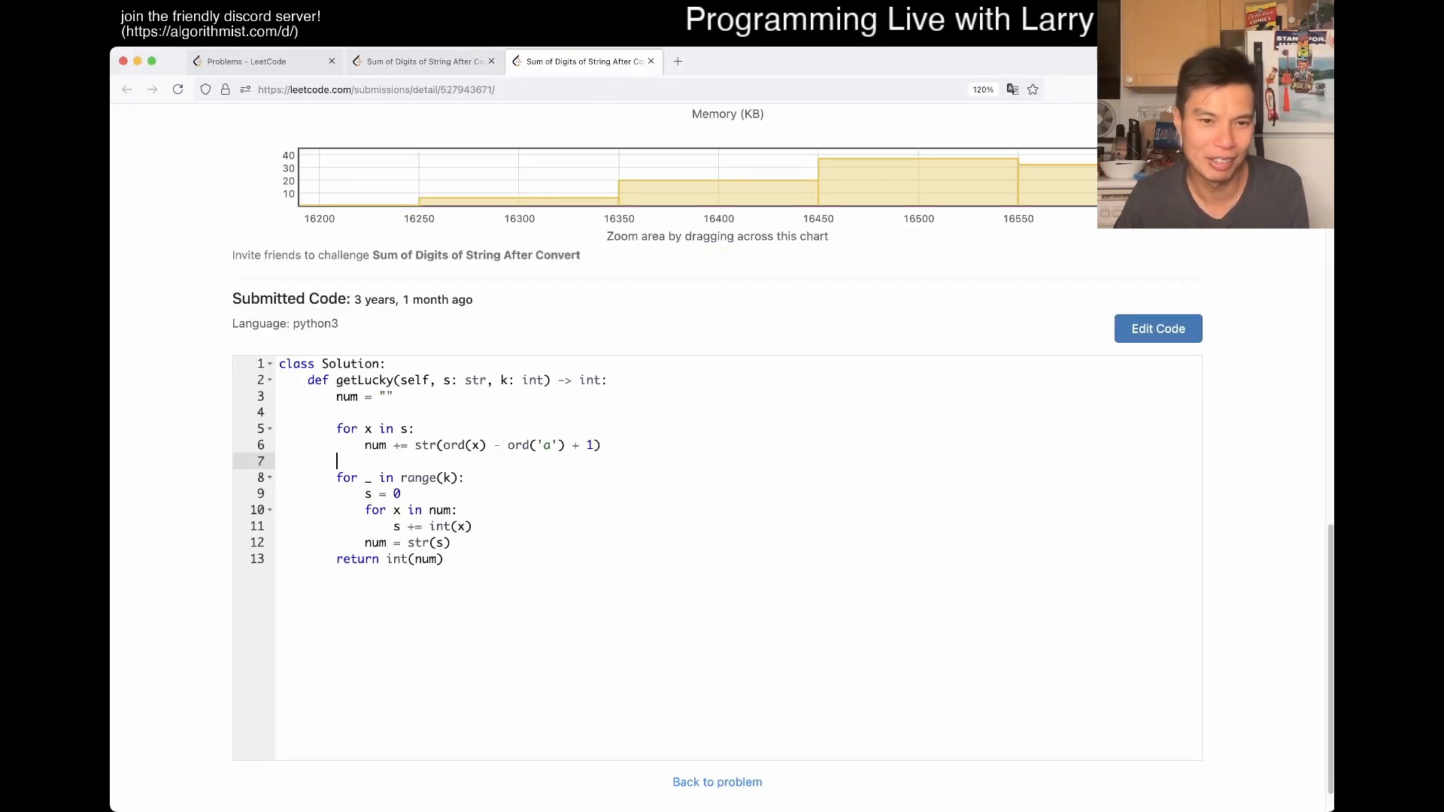
left_click(383, 397)
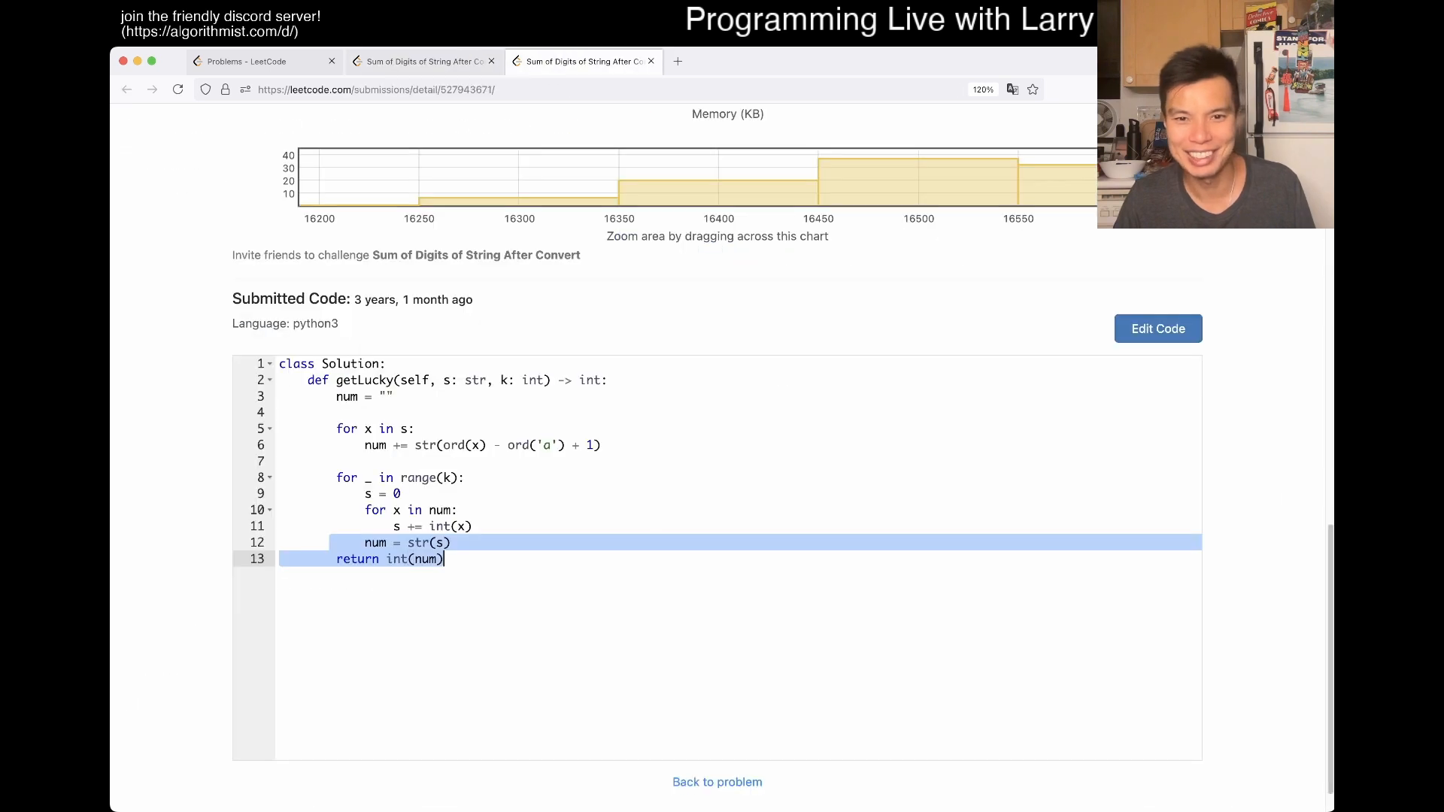
left_click(423, 62)
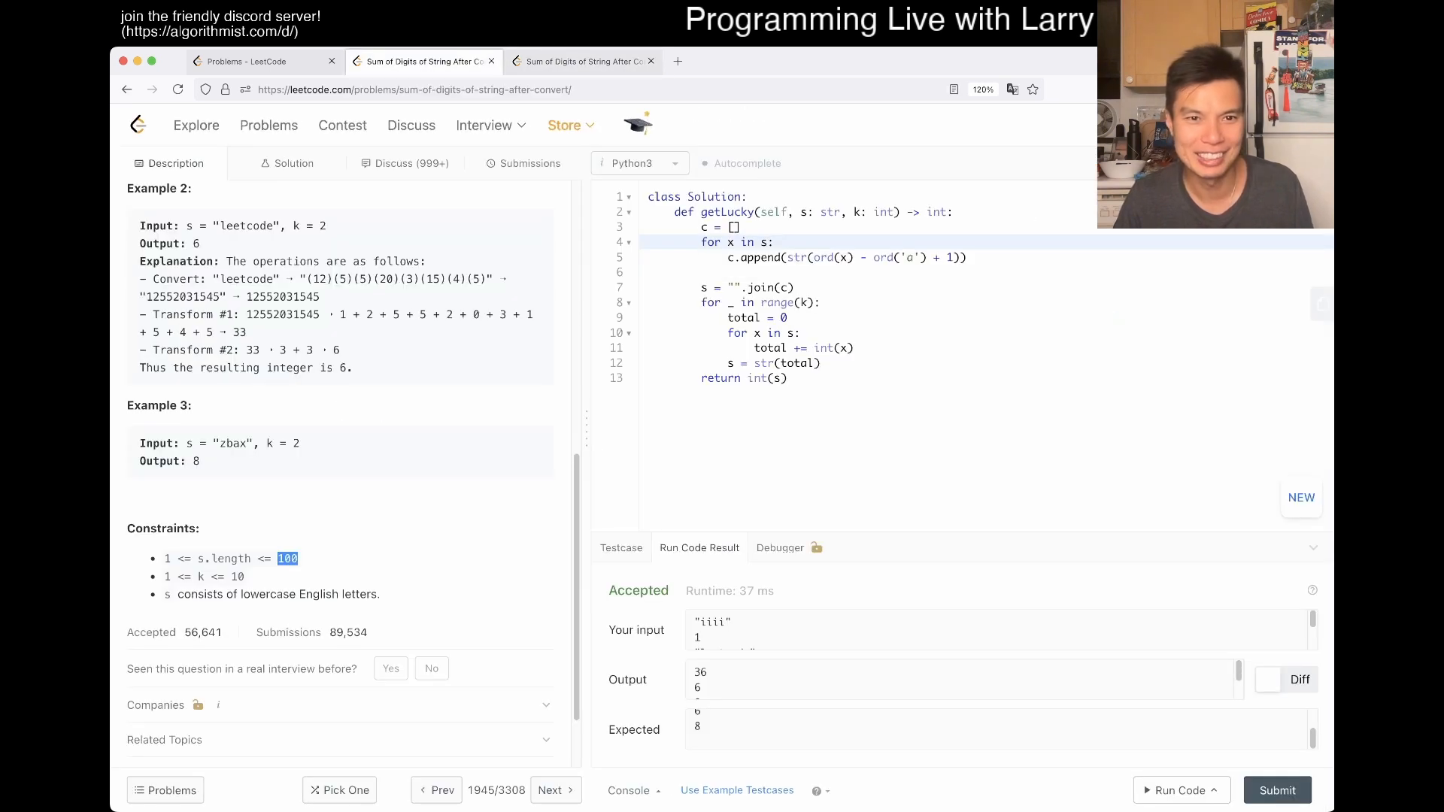
left_click(582, 61)
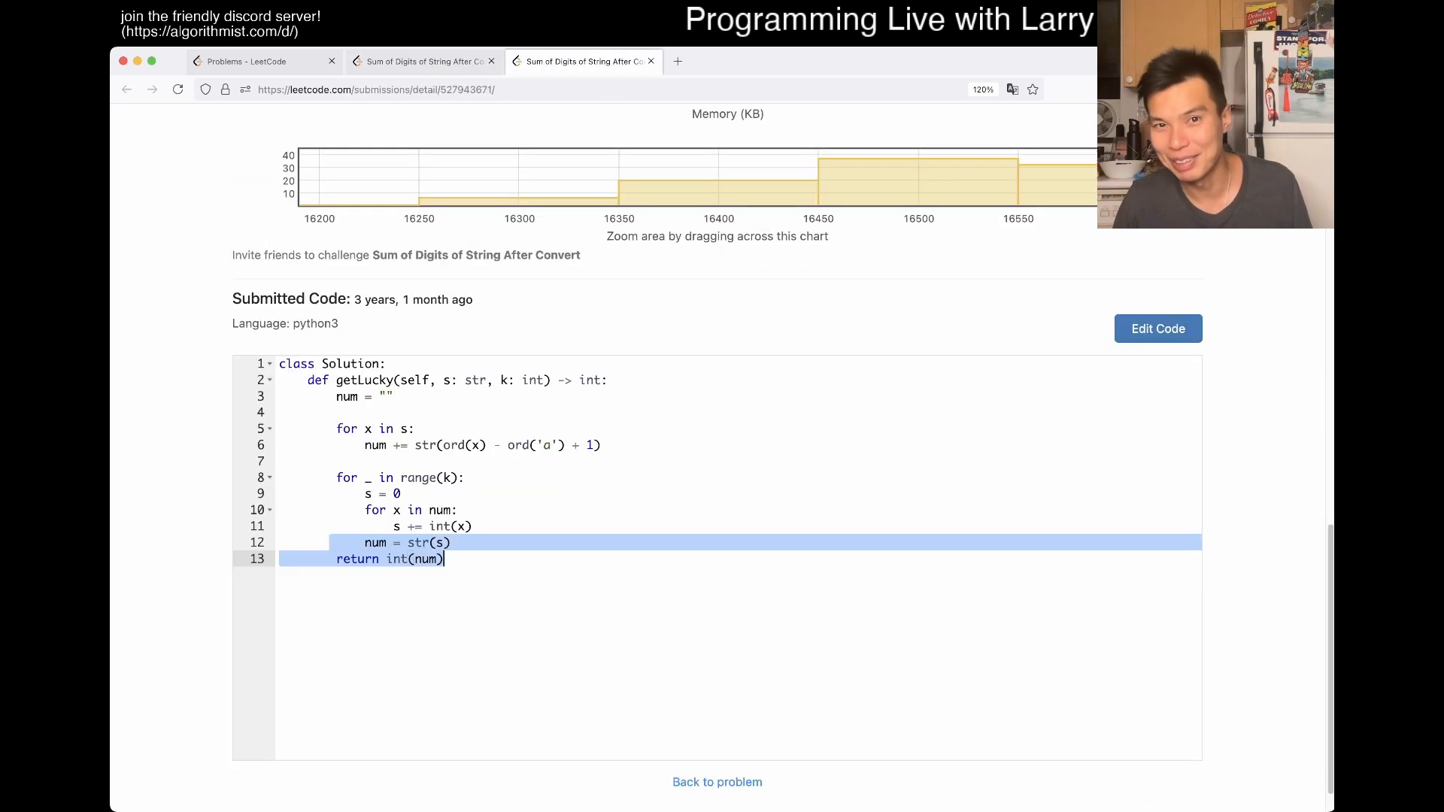